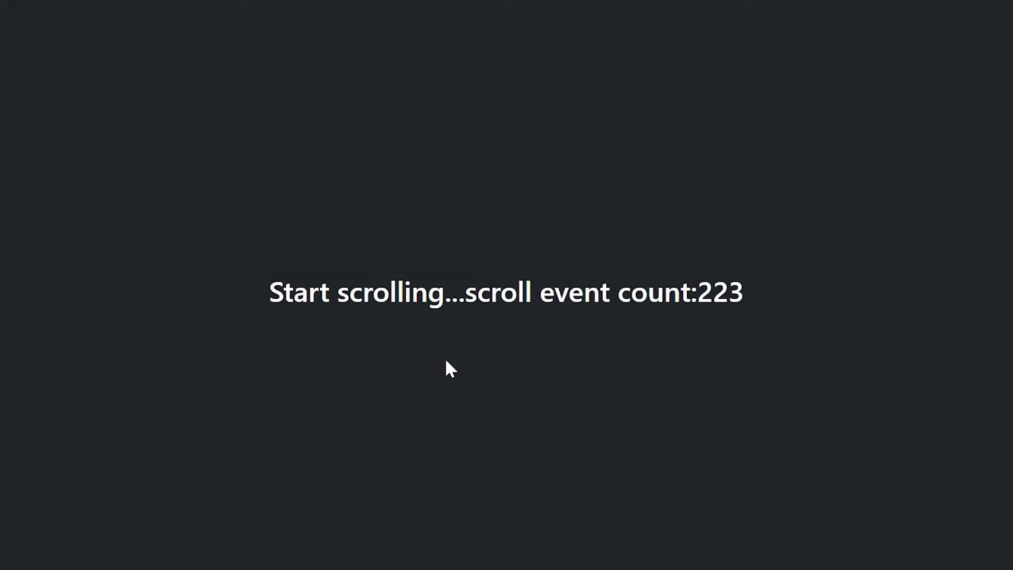
- Scroll the demo page to drive the scroll event counter past 300
scroll("down", 3)
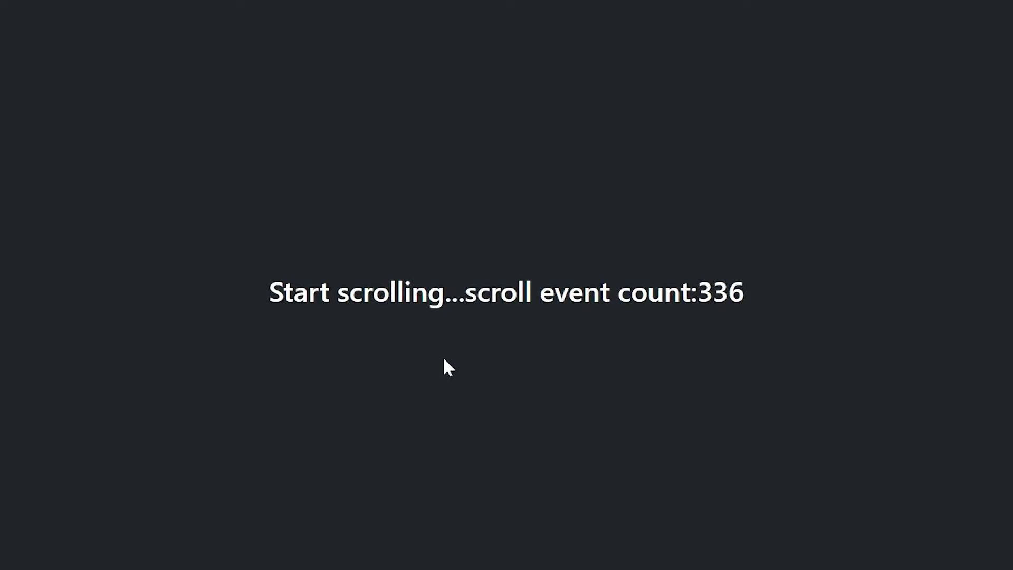
scroll("down", 3)
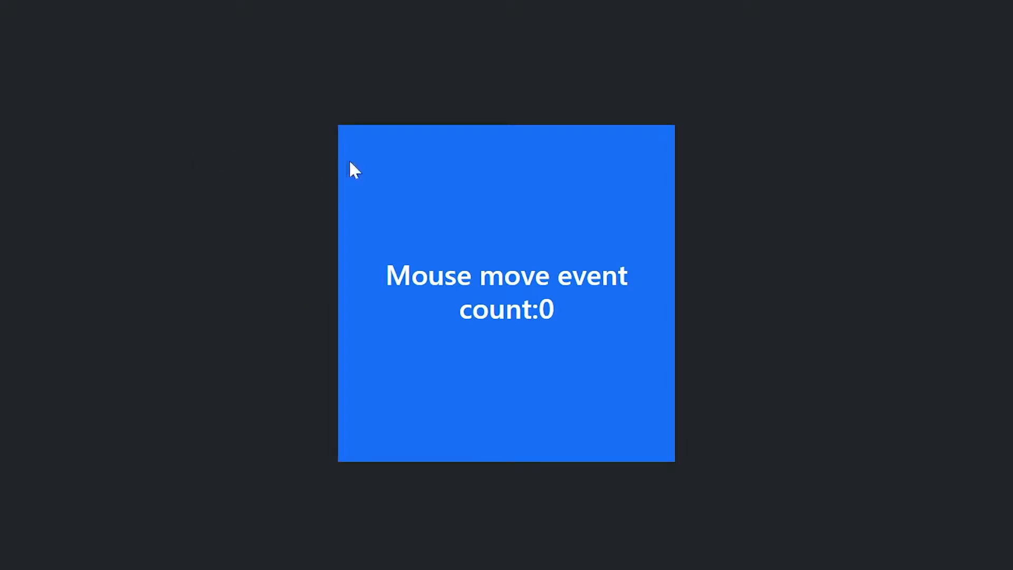
mouse_move(279, 372)
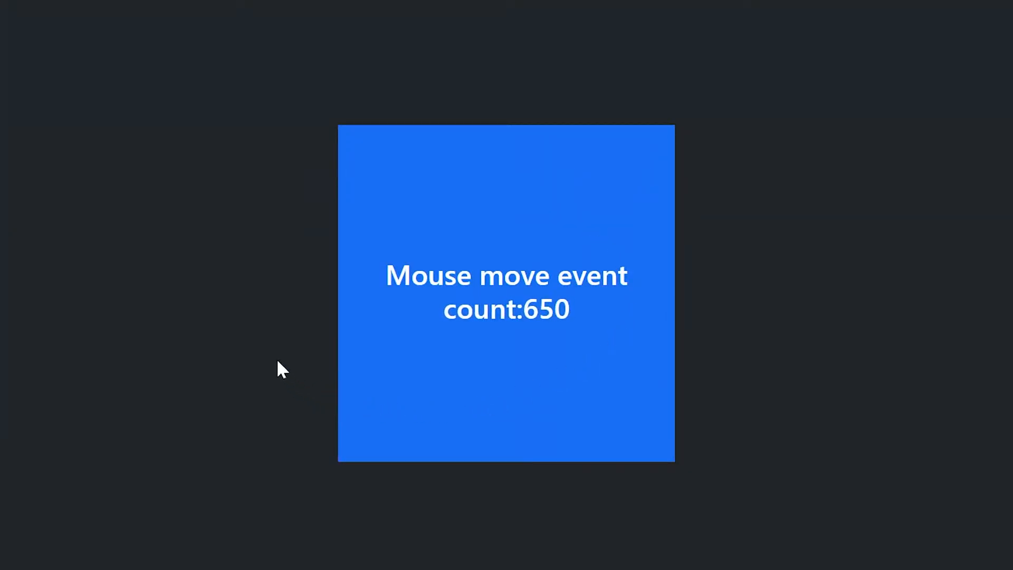
mouse_move(367, 413)
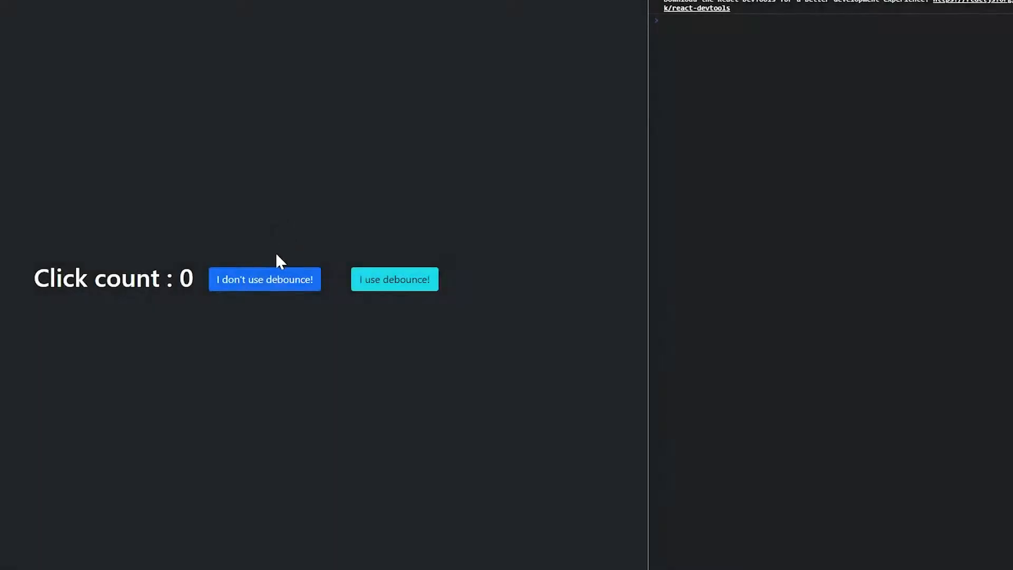
- Fire the undebounced fetch repeatedly to count 11, then the debounced fetch, comparing console logs
left_click(271, 287)
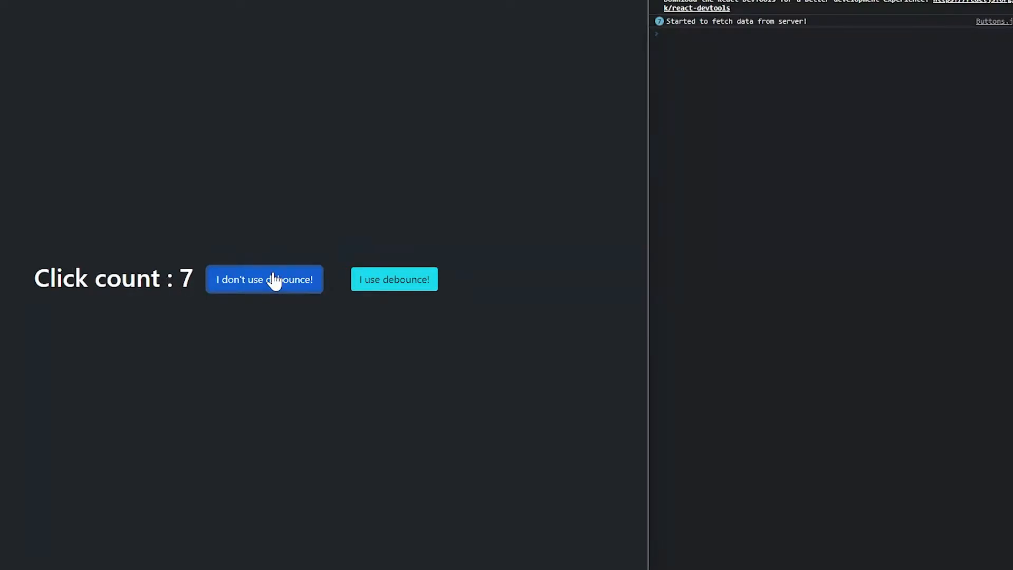
left_click(395, 278)
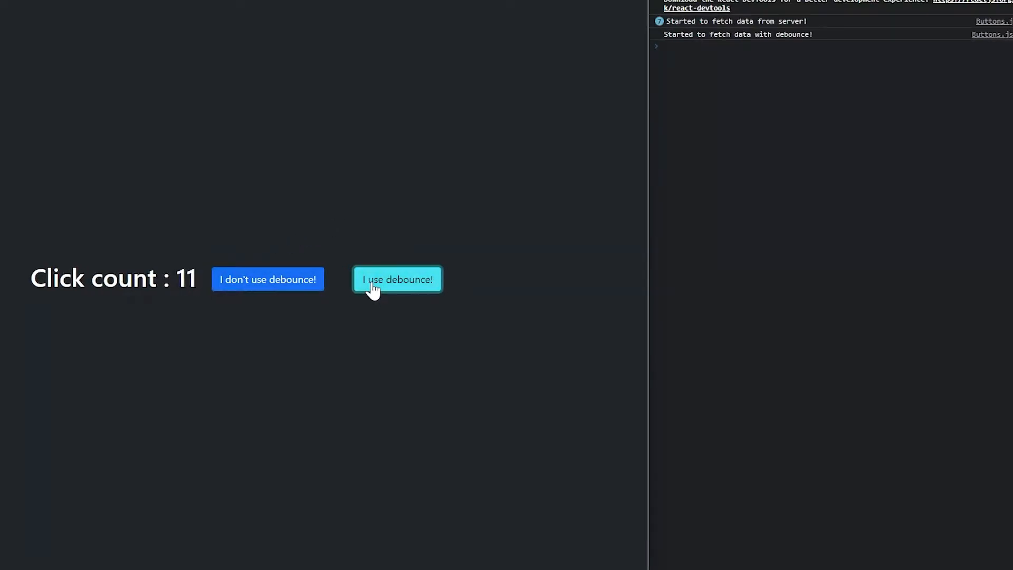
left_click(396, 279)
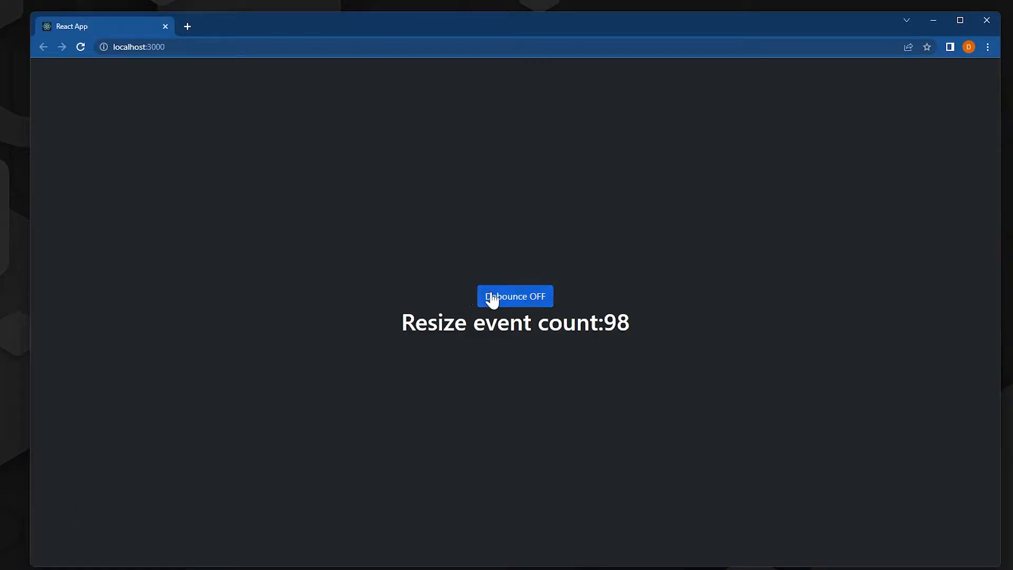
- Turn debouncing on and resize the window, keeping the resize count at 99
left_click(514, 295)
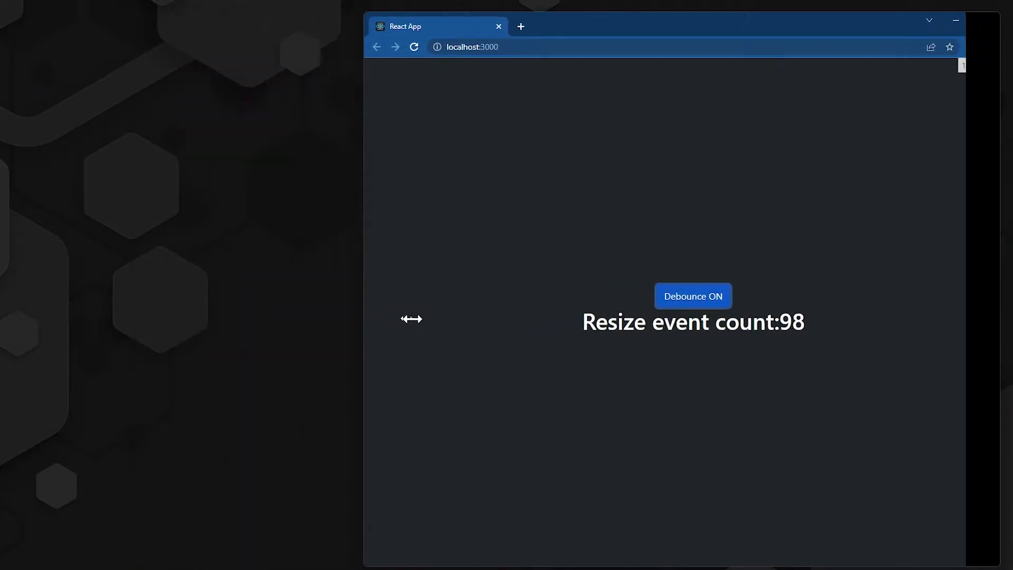
left_click_drag(410, 319, 485, 326)
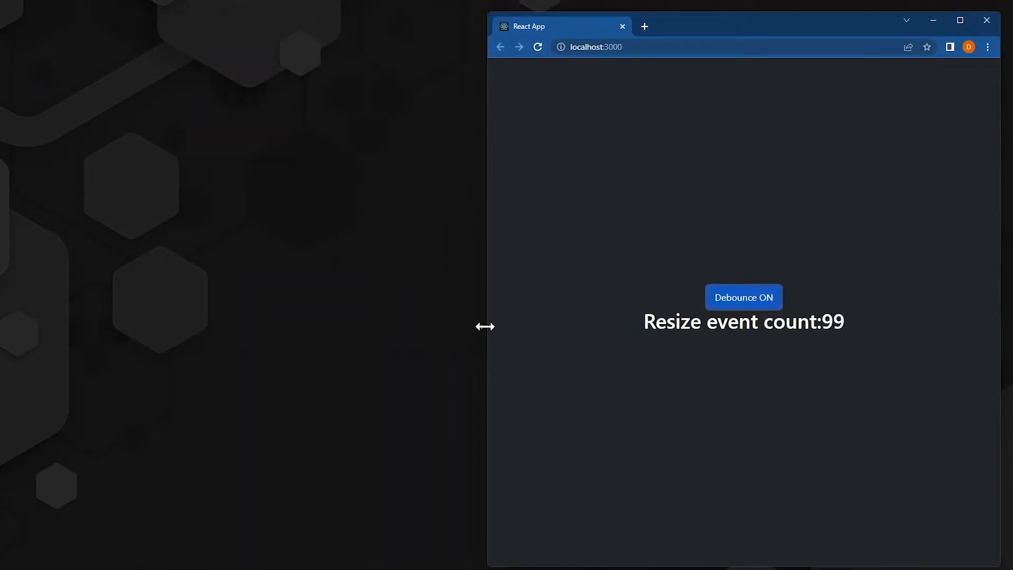
left_click_drag(485, 326, 77, 358)
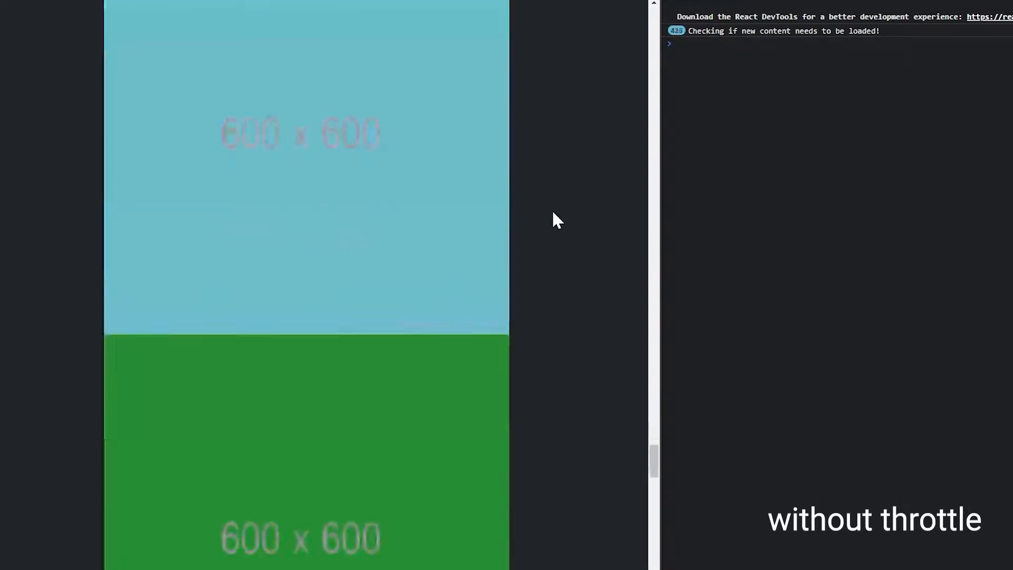
- Scroll the image feed unthrottled then throttled, comparing content-load check counts in the console
scroll("down", 3)
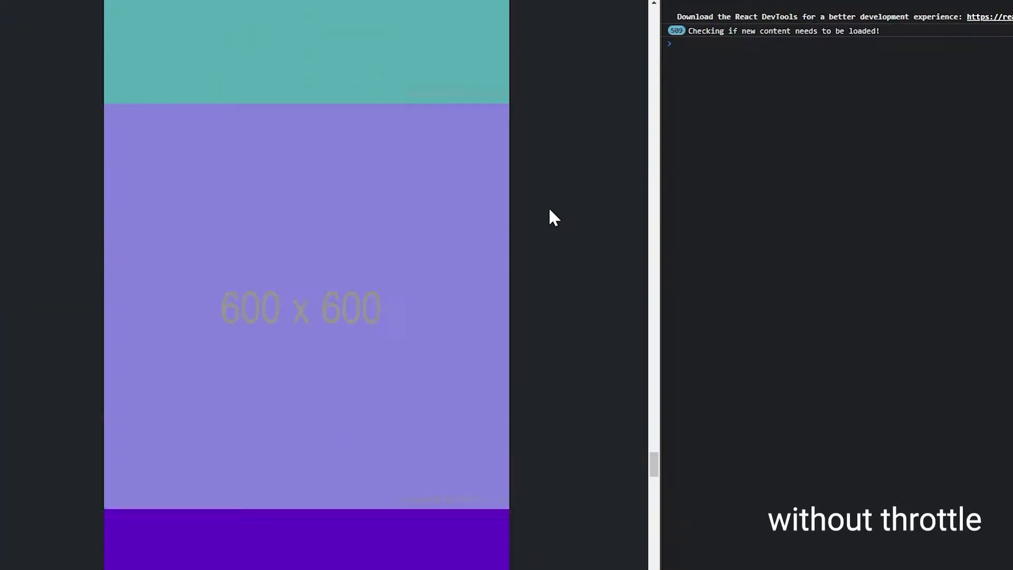
scroll("down", 3)
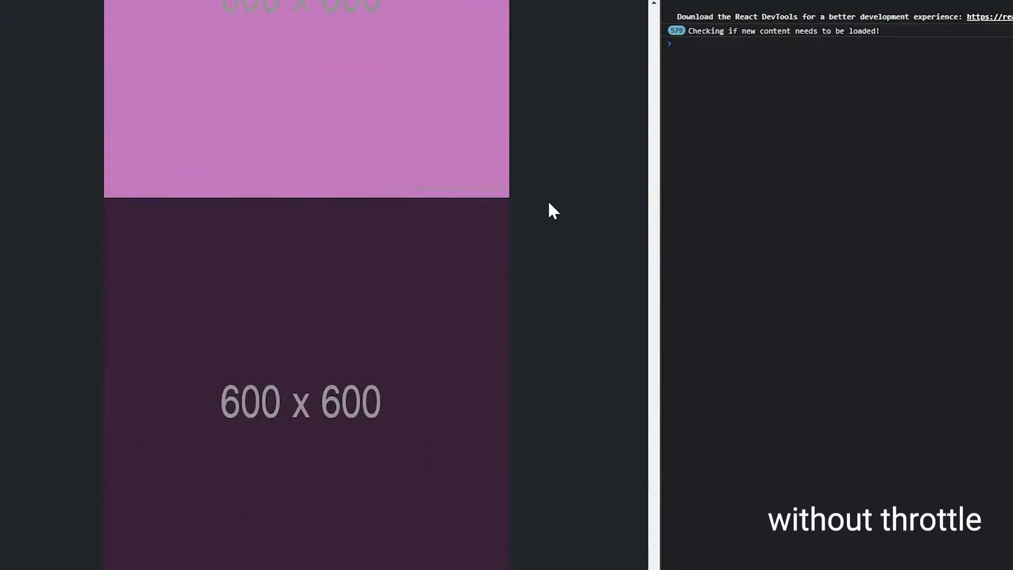
scroll("down", 3)
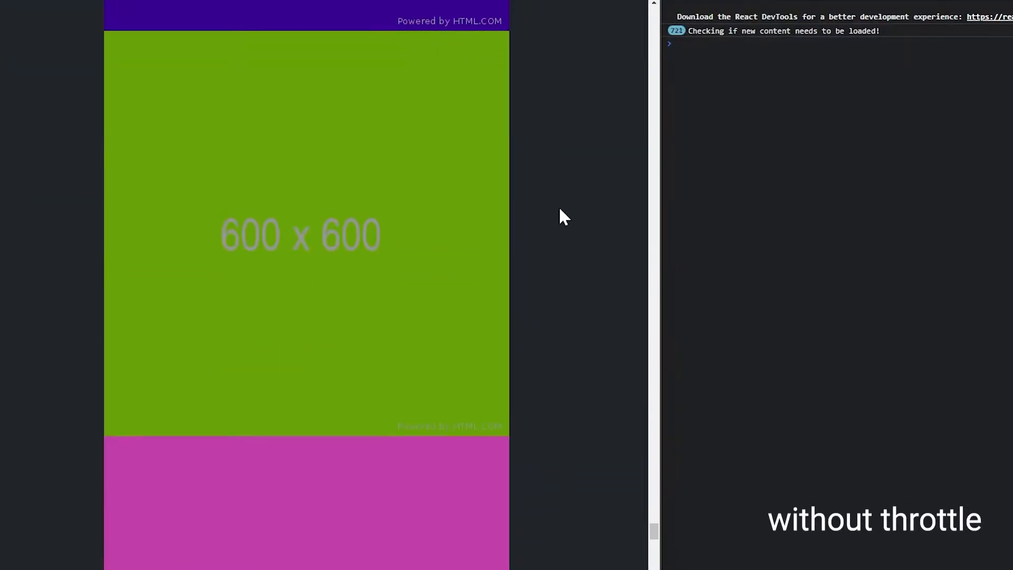
scroll("down", 3)
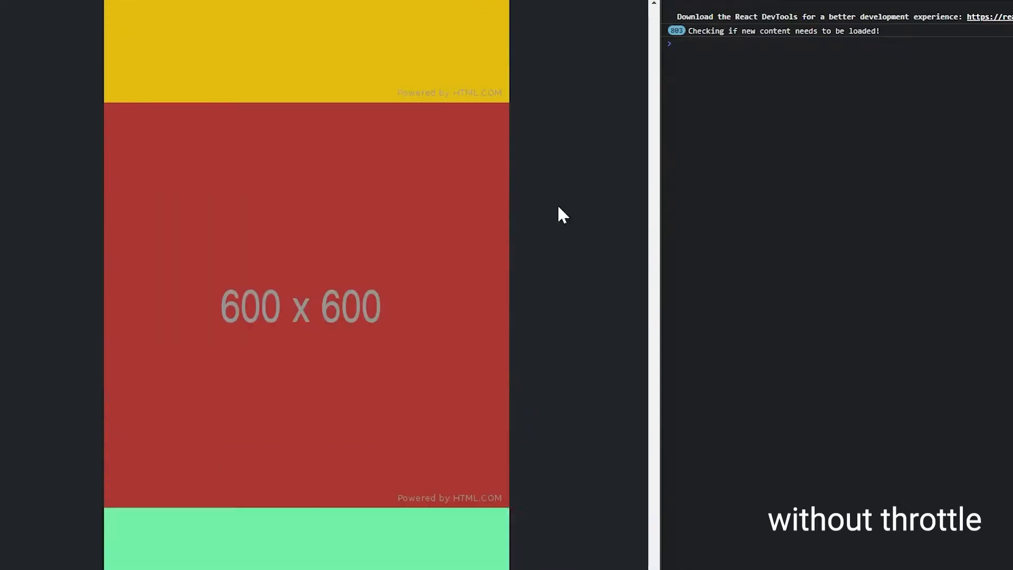
scroll("down", 3)
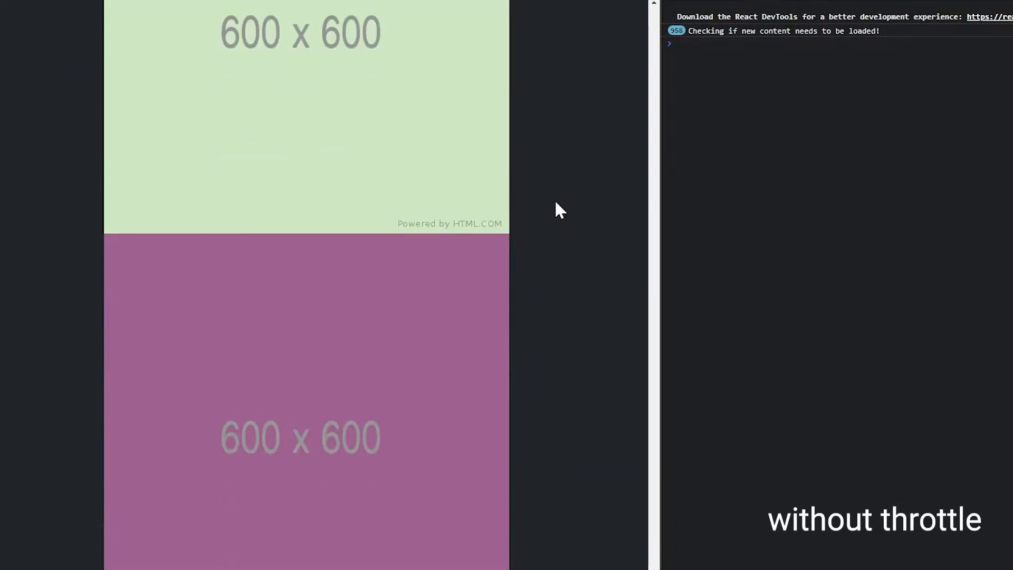
scroll("down", 3)
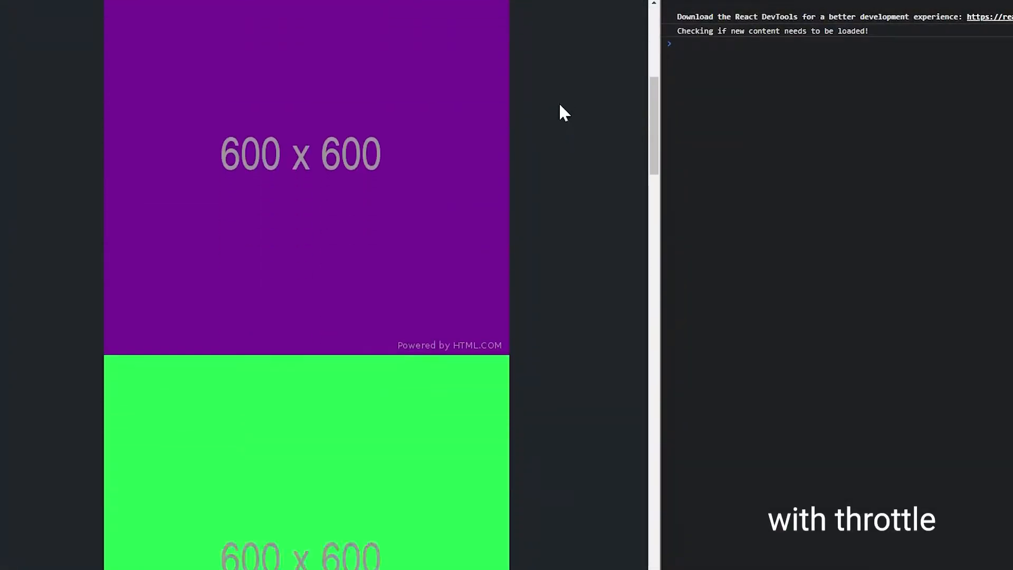
scroll("down", 3)
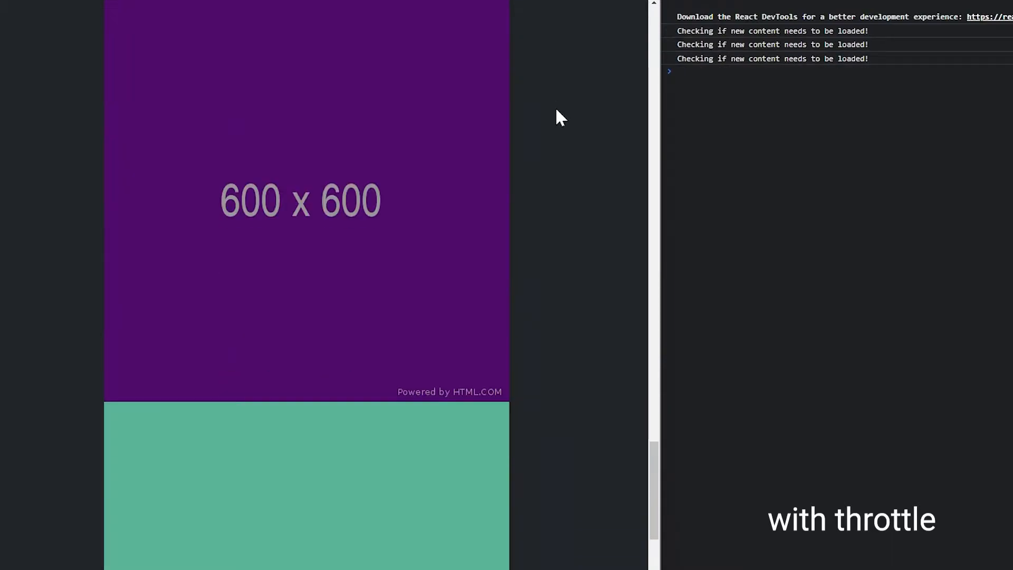
scroll("down", 3)
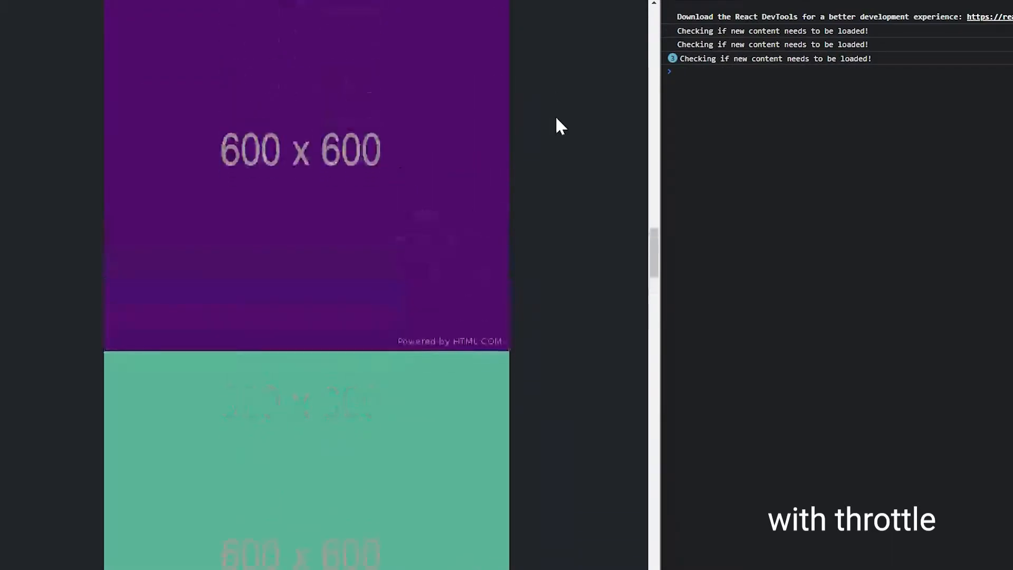
scroll("down", 3)
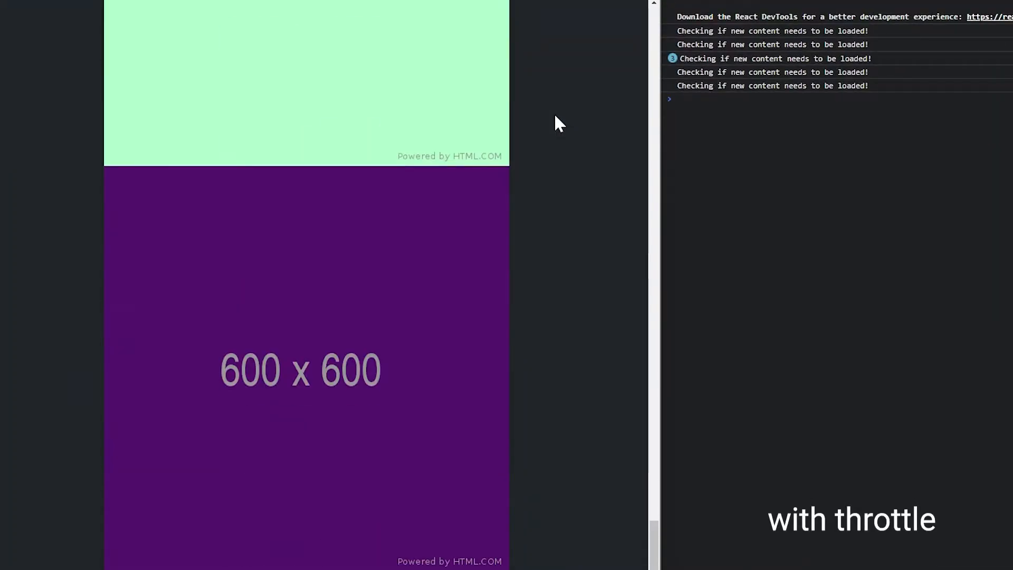
scroll("down", 3)
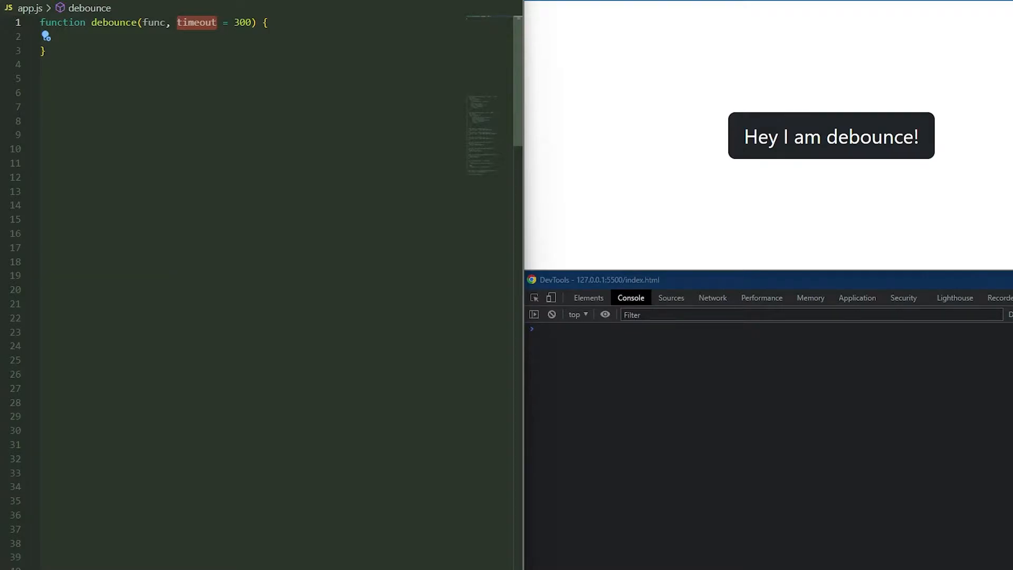
- Write debounce with a timer, returning a function that clears the timeout and applies func
left_click(245, 23)
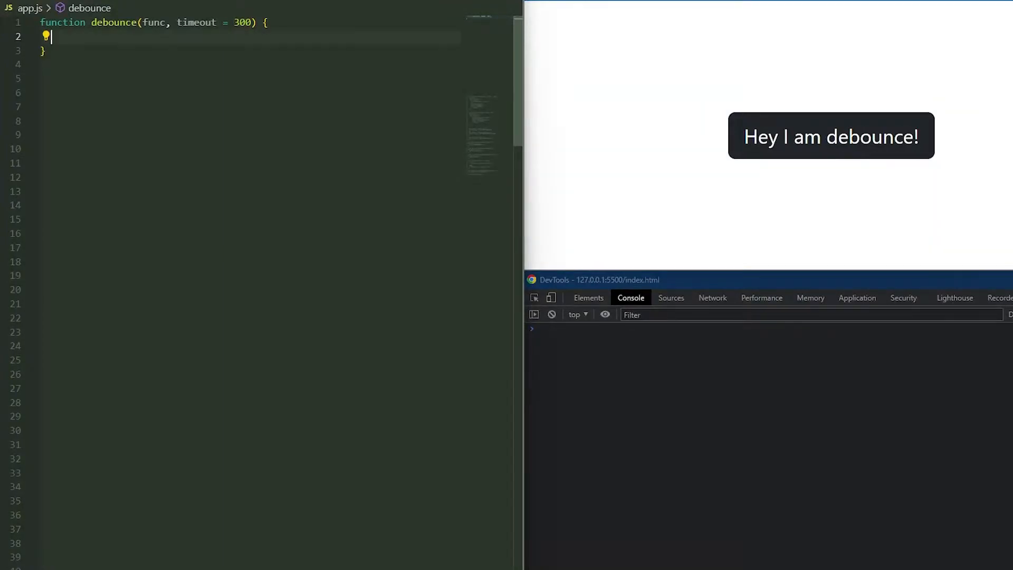
type("let timer;")
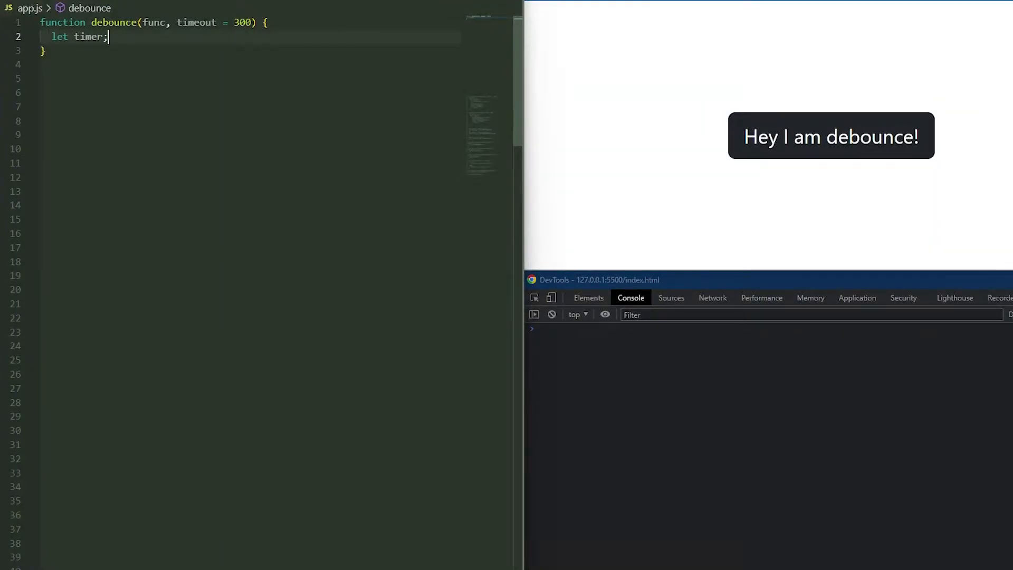
type("return function () {")
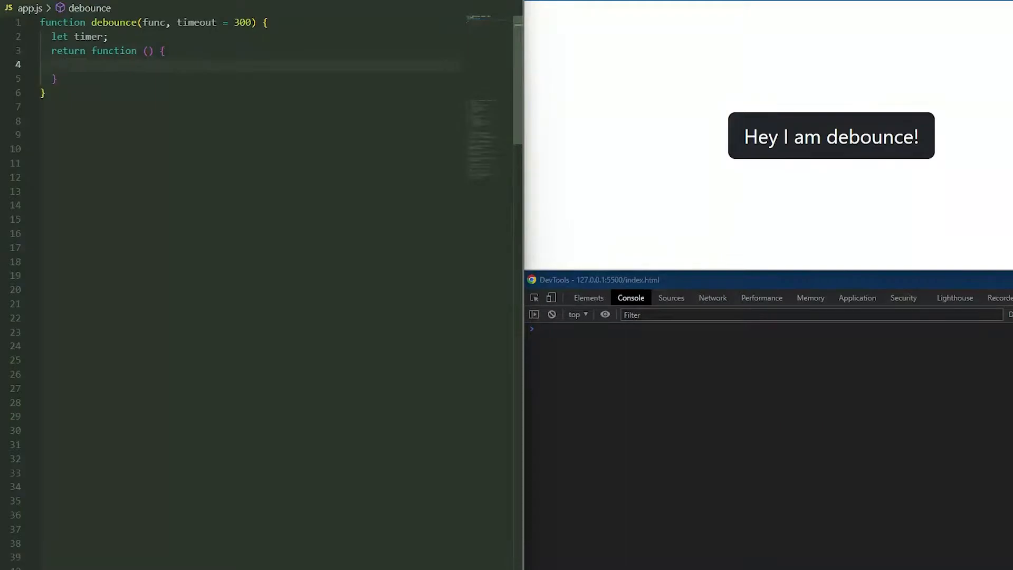
left_click(63, 66)
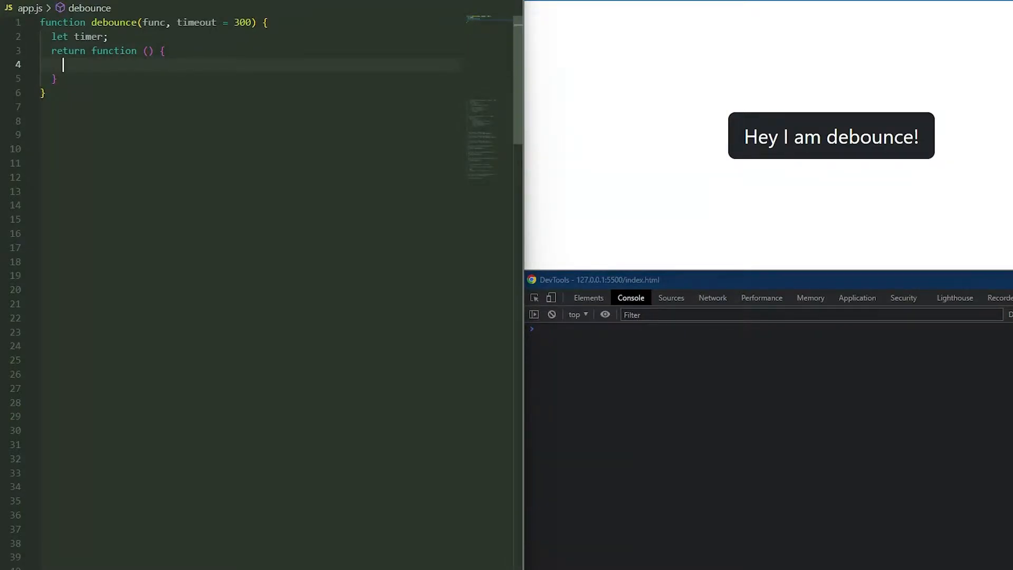
type("clearTimeout(timer);")
type("timer = setTimeout(() => {")
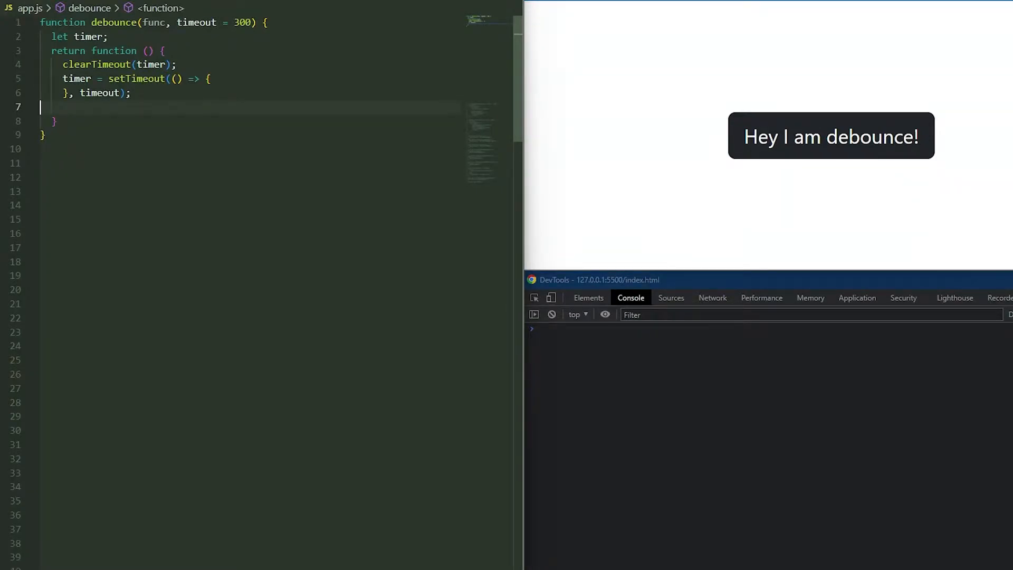
type("func.apply(this, arguments);")
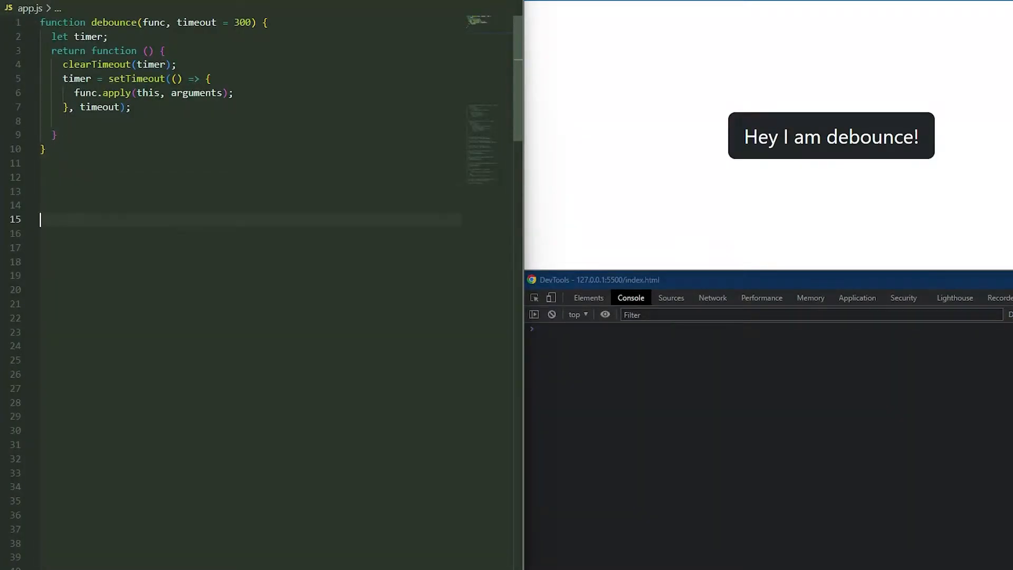
- Grab the db element with getElementById for the click handler
type("const db = document.getElementById(\"db\");")
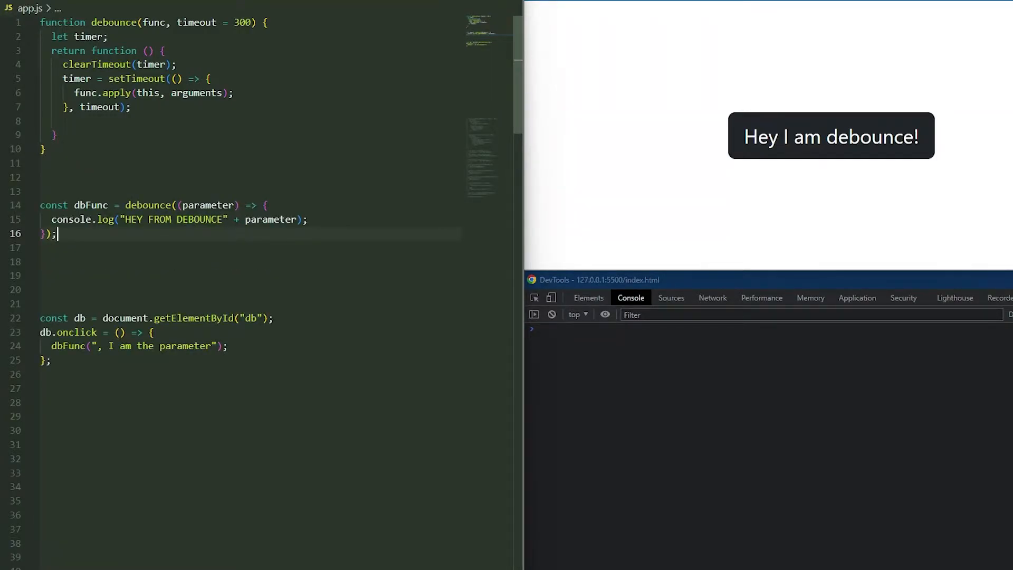
mouse_move(705, 102)
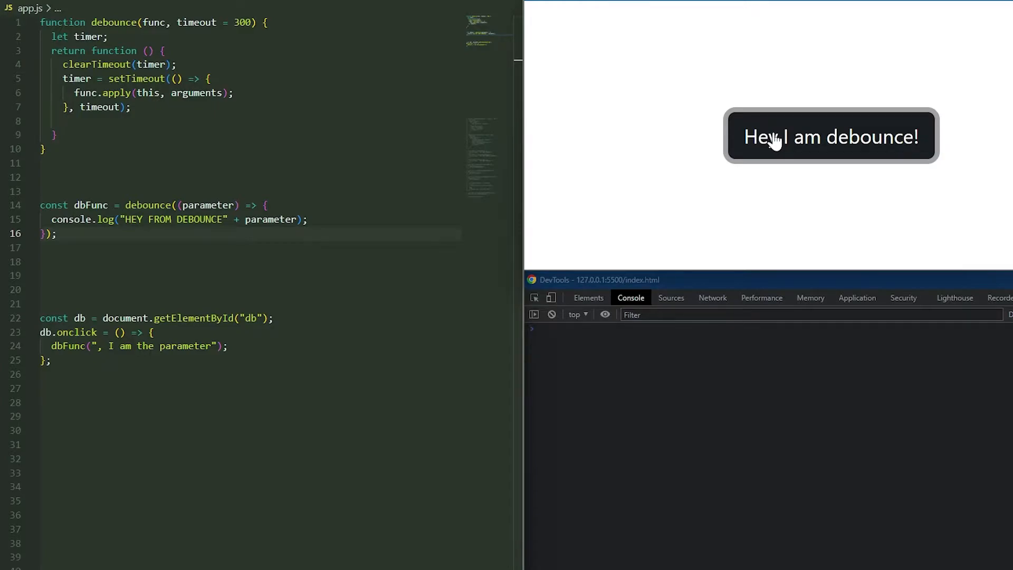
- Test the debounced HEY FROM DEBOUNCE log from the page's button
left_click(774, 137)
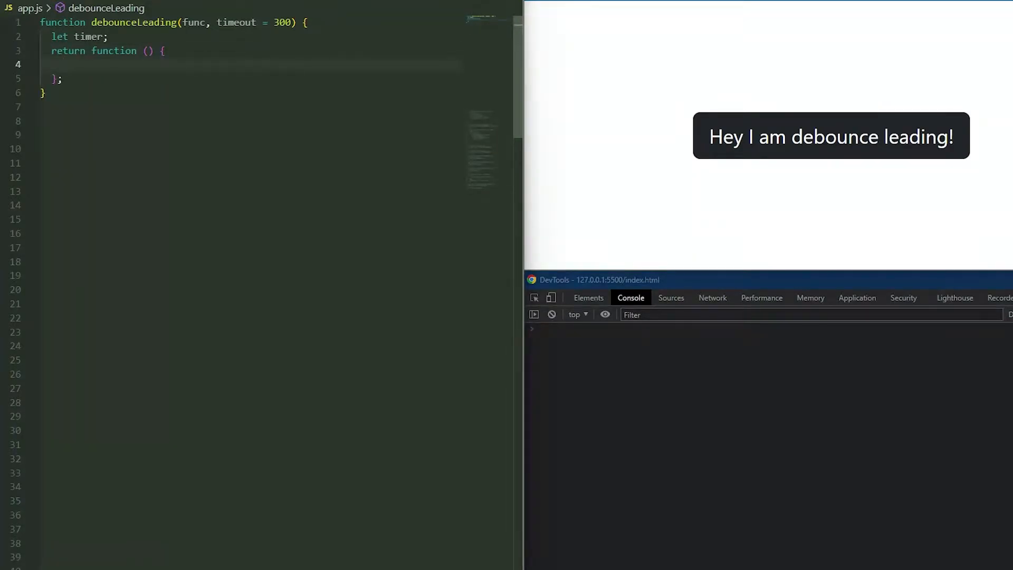
- Make debounceLeading apply immediately when no timer, reset timer to undefined, and test the button
type("if (!timer) {")
type("func.apply(this, arguments);")
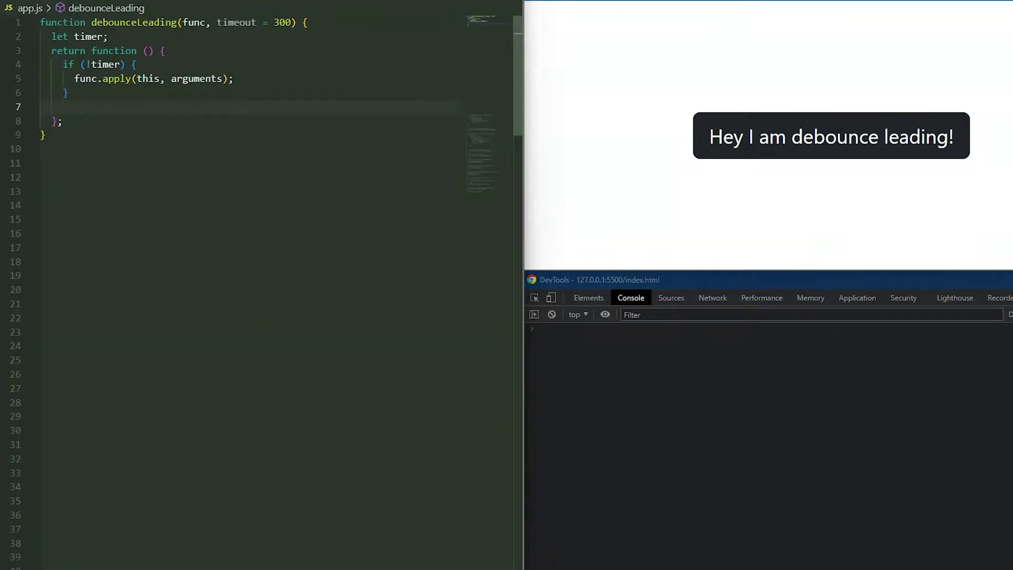
type("clearTimeout(timer);")
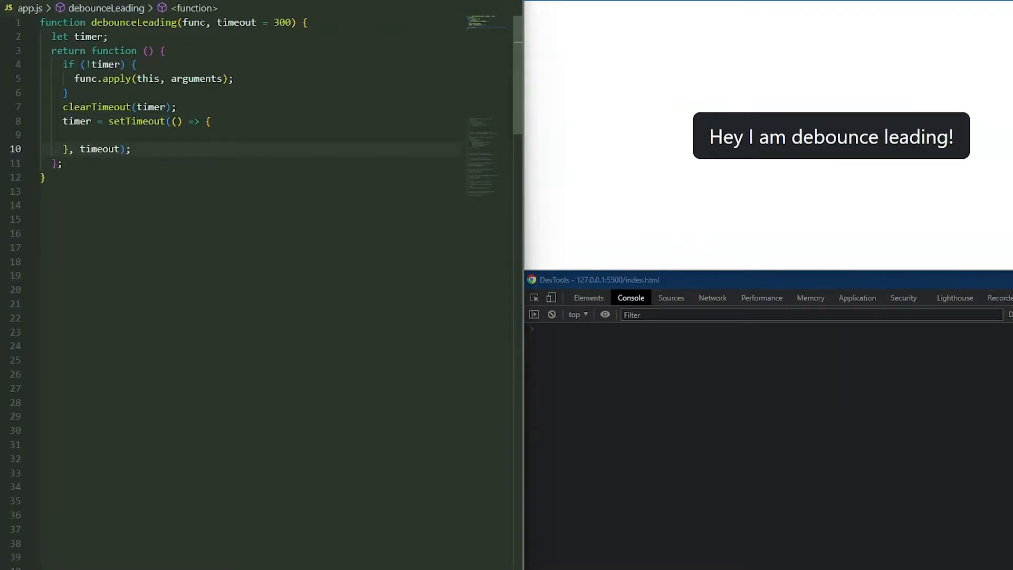
type("timer = undefined;")
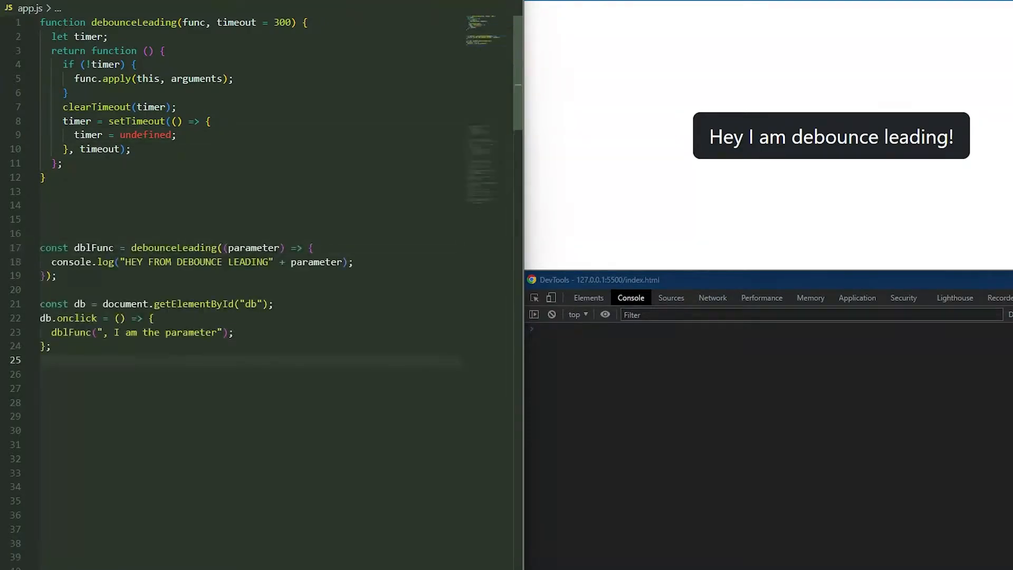
left_click(753, 139)
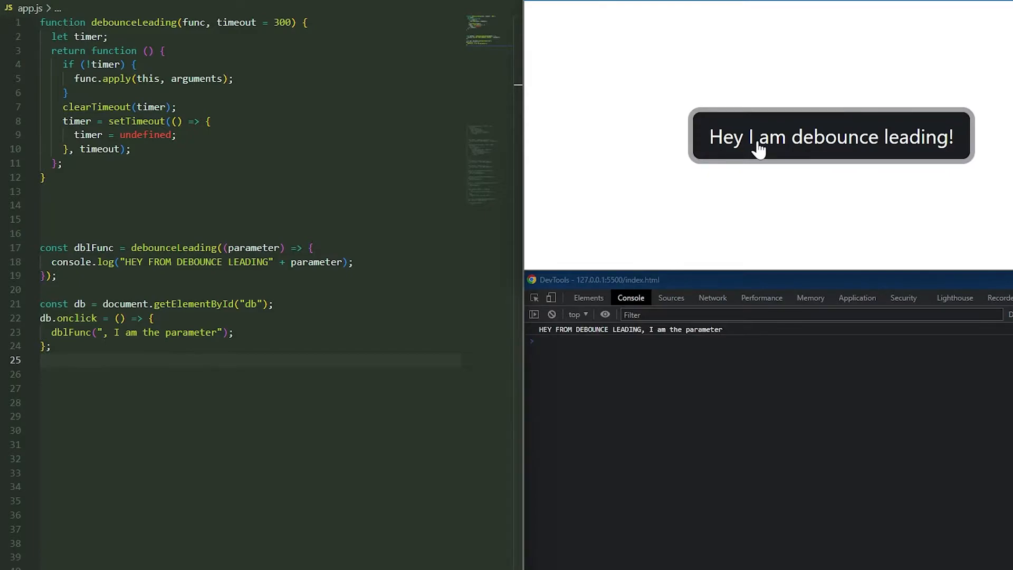
mouse_move(593, 158)
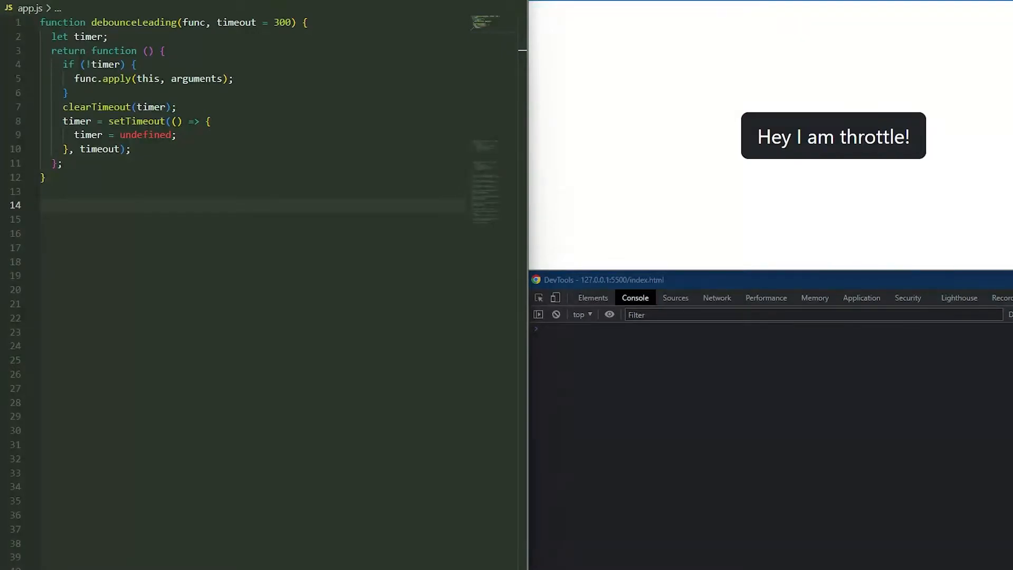
- Write a throttle function with a 1000 ms timeout and assign dblFunc = throttle(...)
type("function throttle(func, timeout = 300) {}")
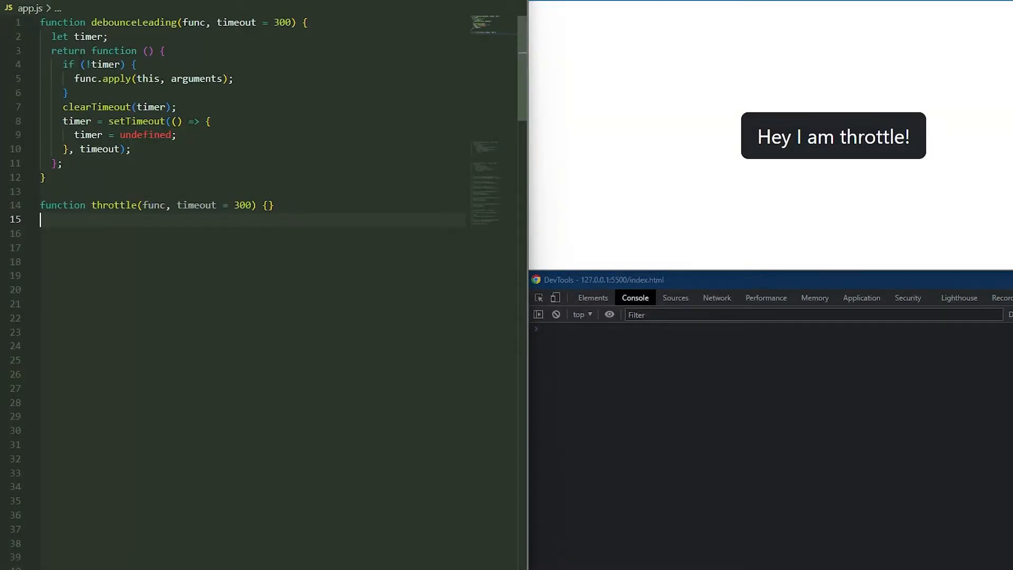
left_click(269, 204)
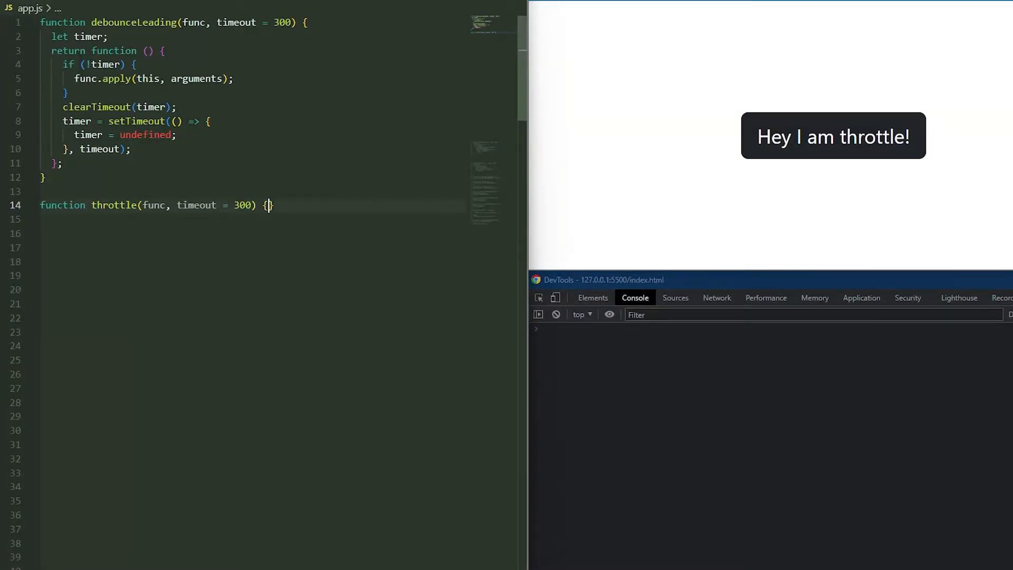
key("Enter")
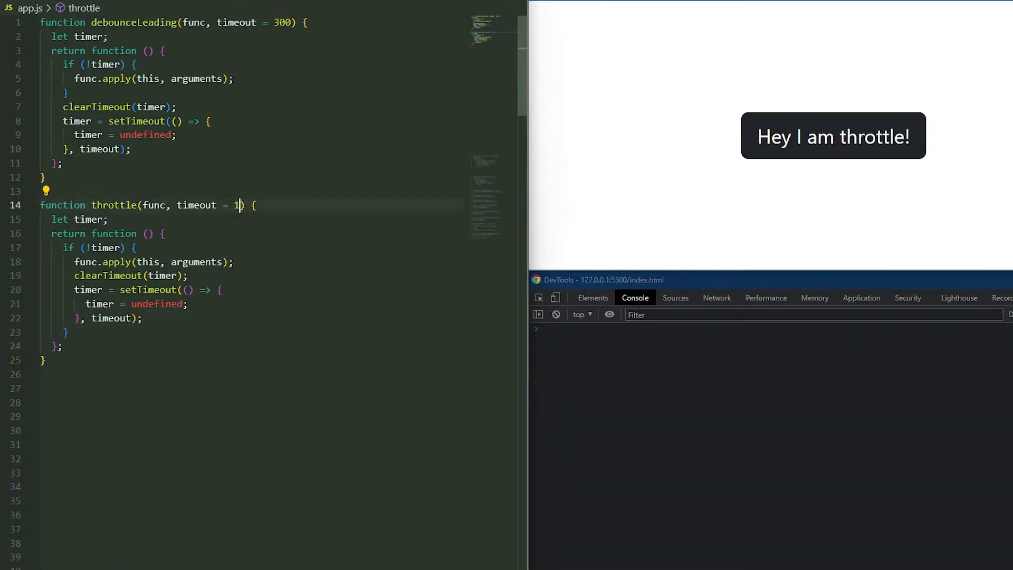
type("000")
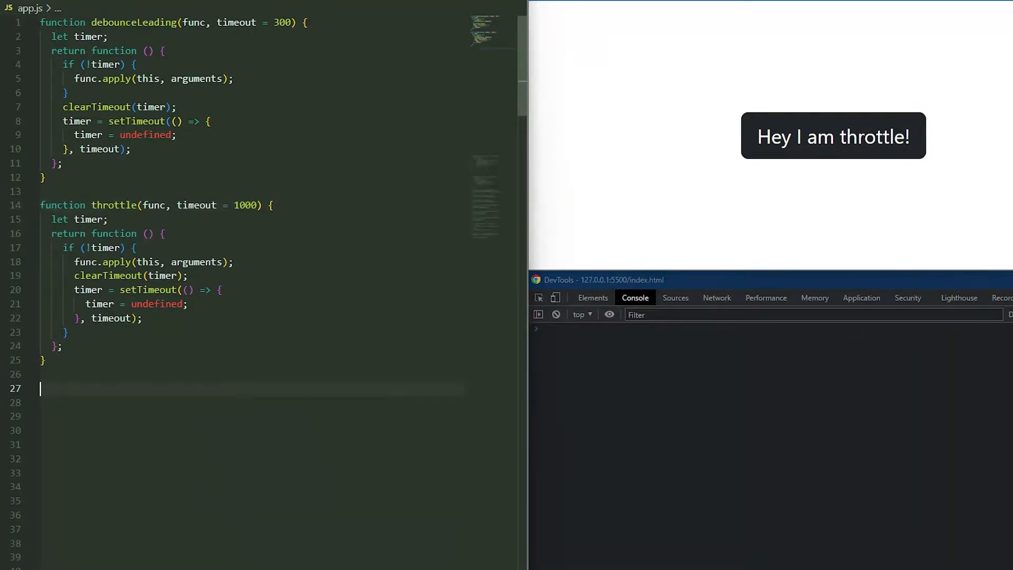
type("const dblFunc = throttle((parameter) => {")
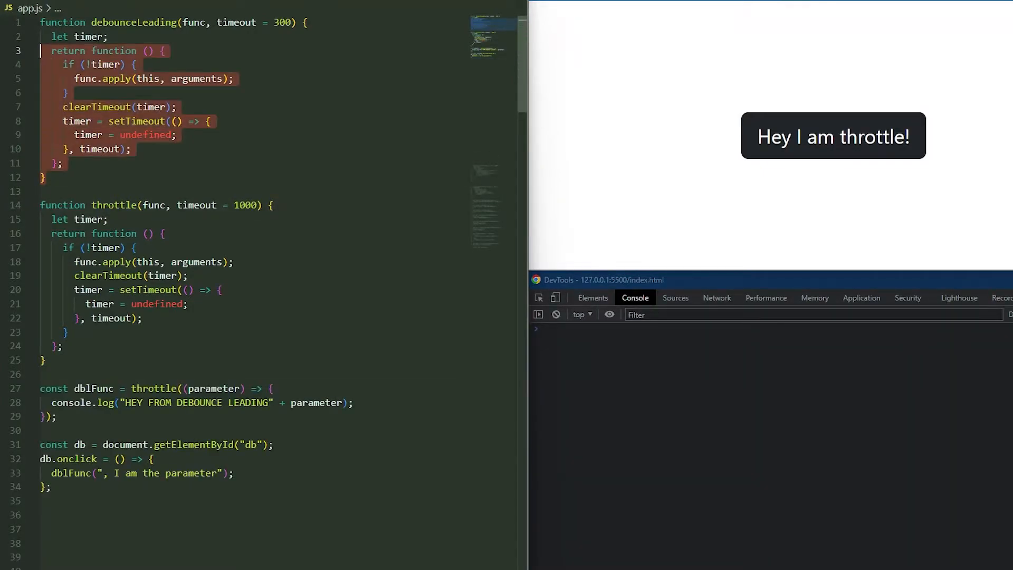
key("Ctrl+/")
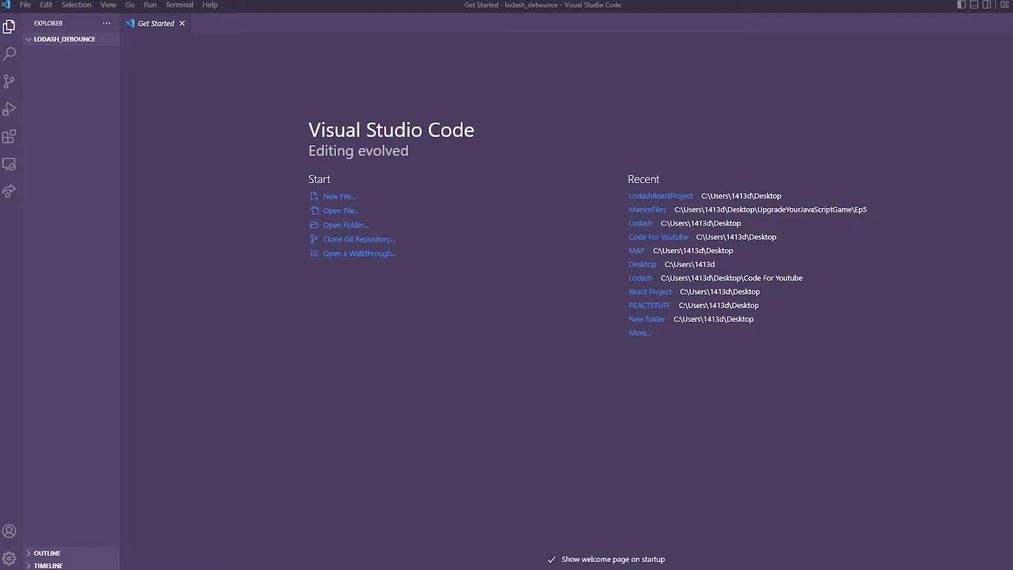
- Run npx create-react-app lodash_debounce_throttle in a new terminal
left_click(180, 4)
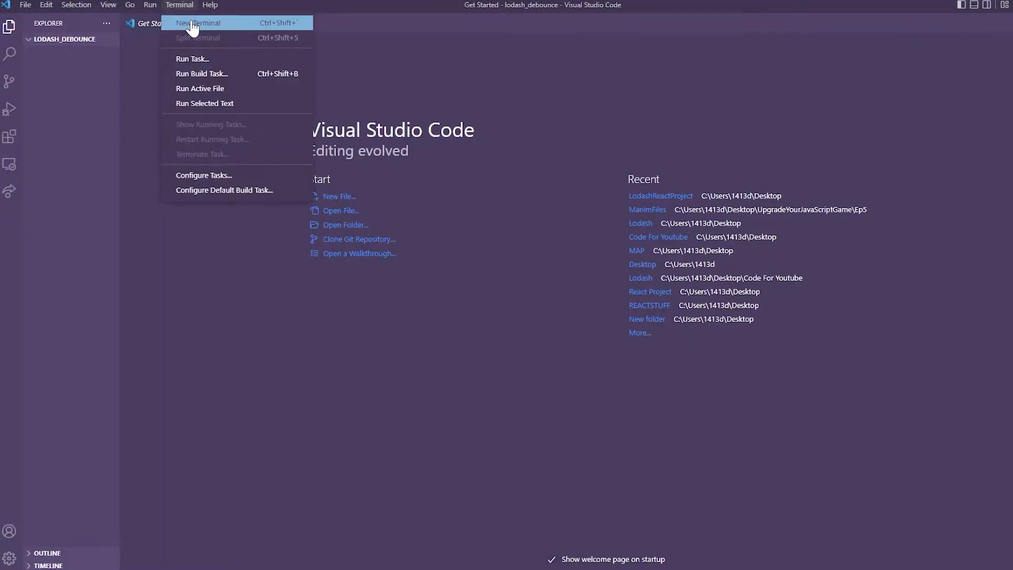
left_click(213, 23)
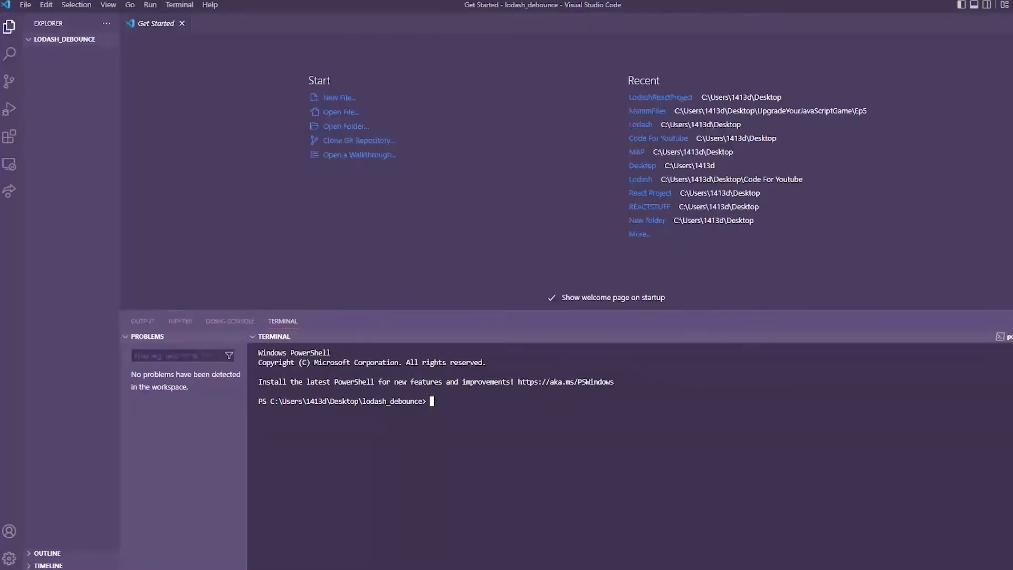
type("npx create-react-")
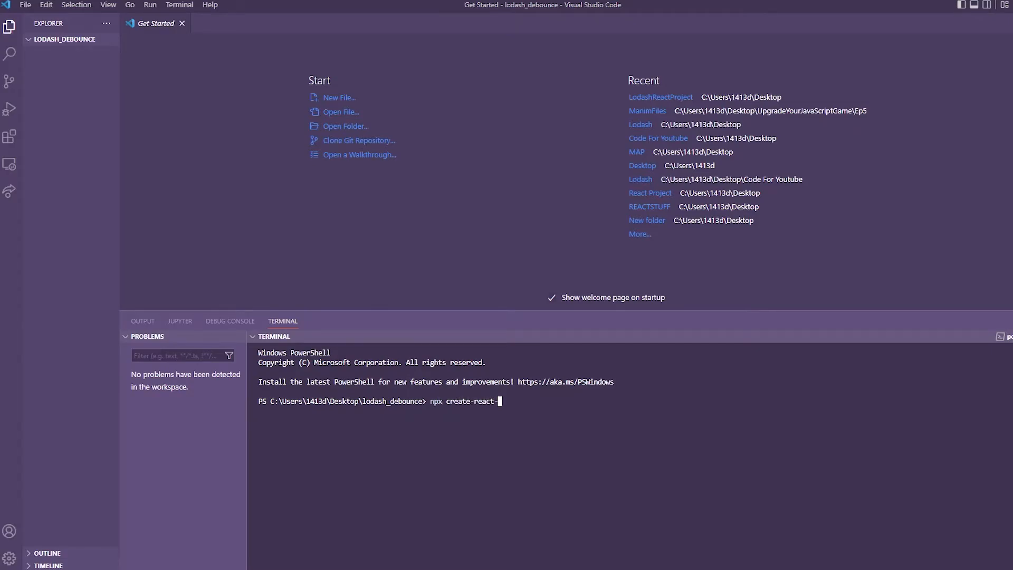
type("app lodash_debo")
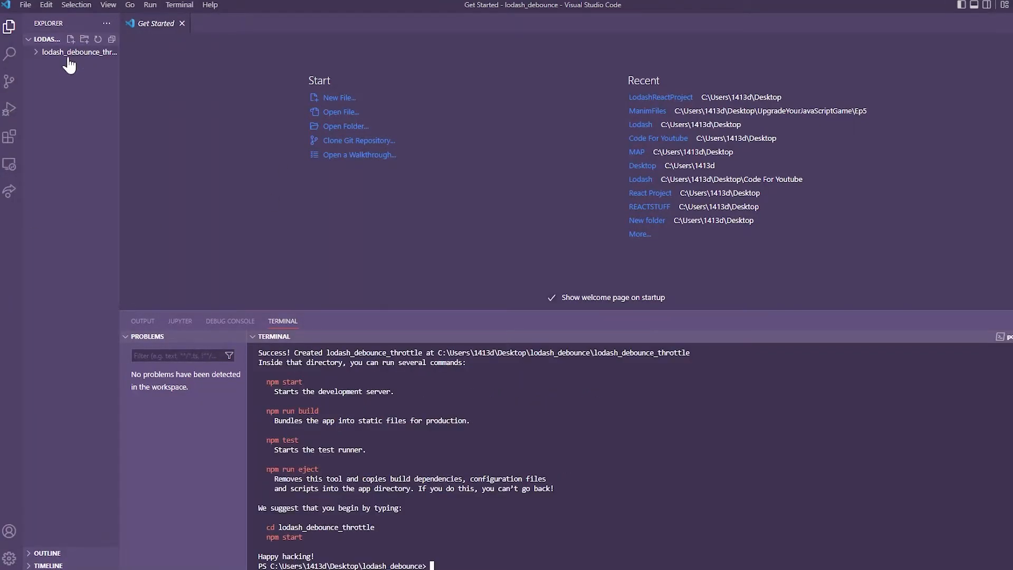
- Delete extra src files and reduce App.js to a div reading App, then cd into the project
left_click(76, 53)
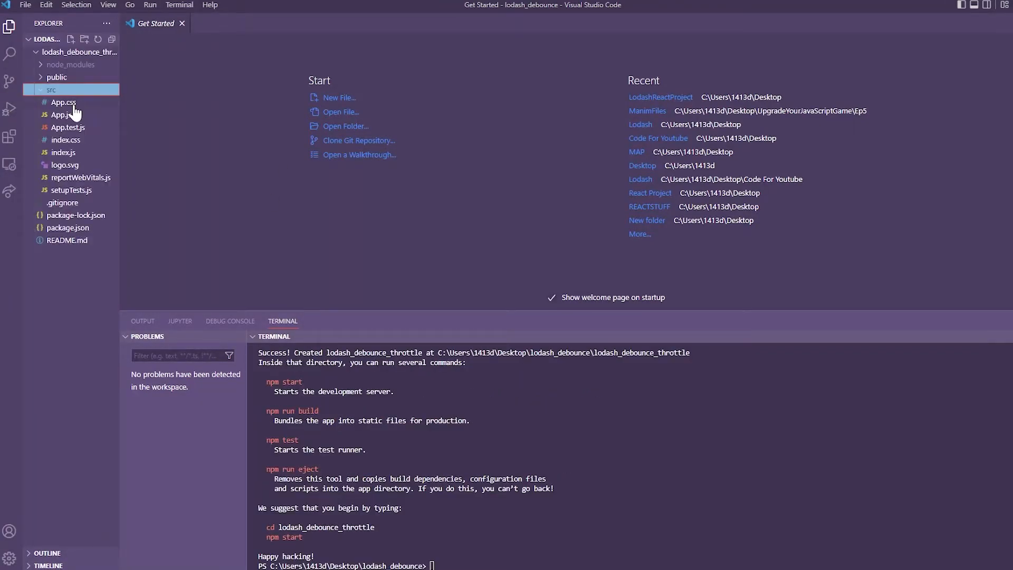
left_click(67, 126)
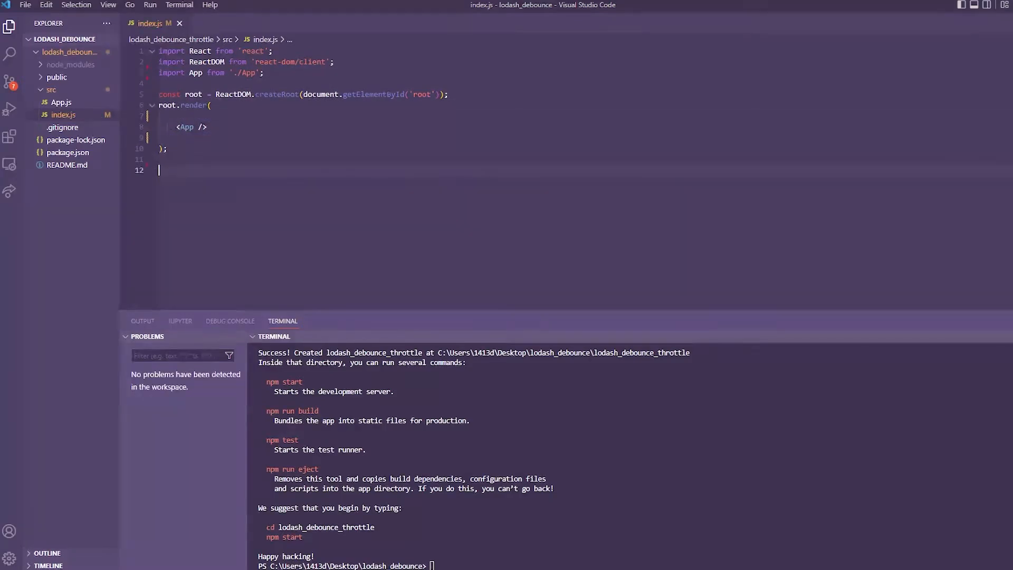
left_click(55, 102)
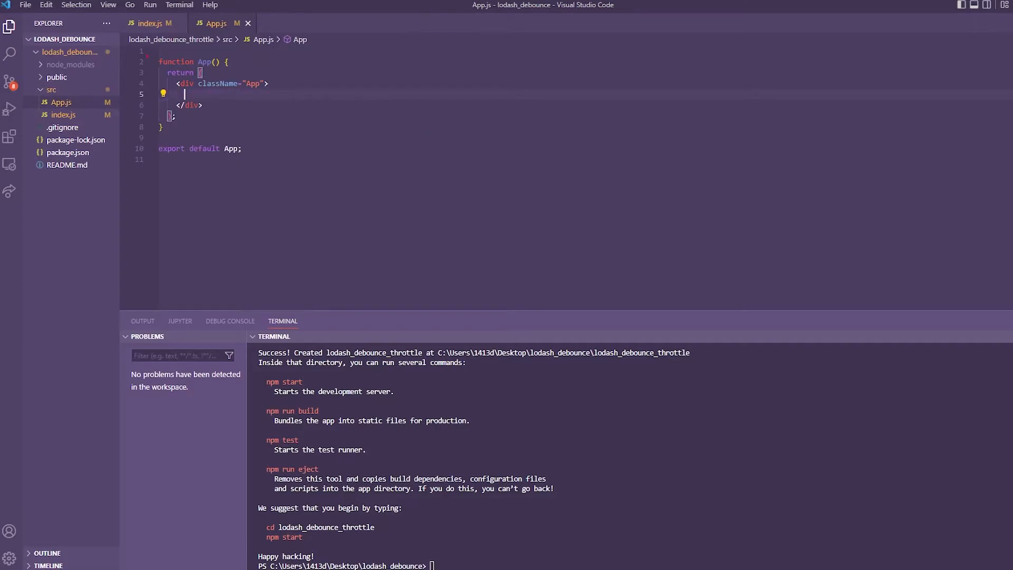
type("App\">App</div>;")
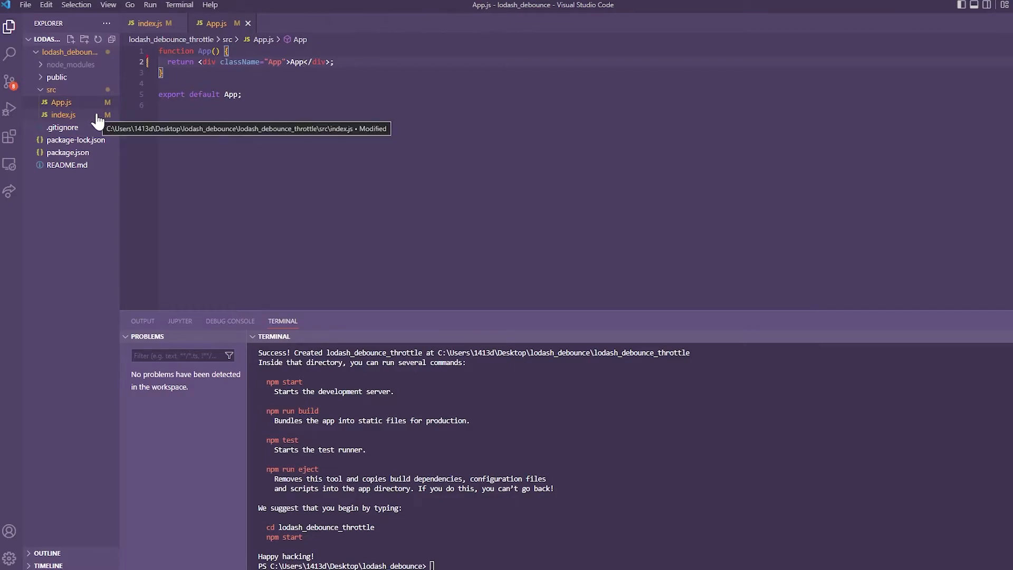
type("cd")
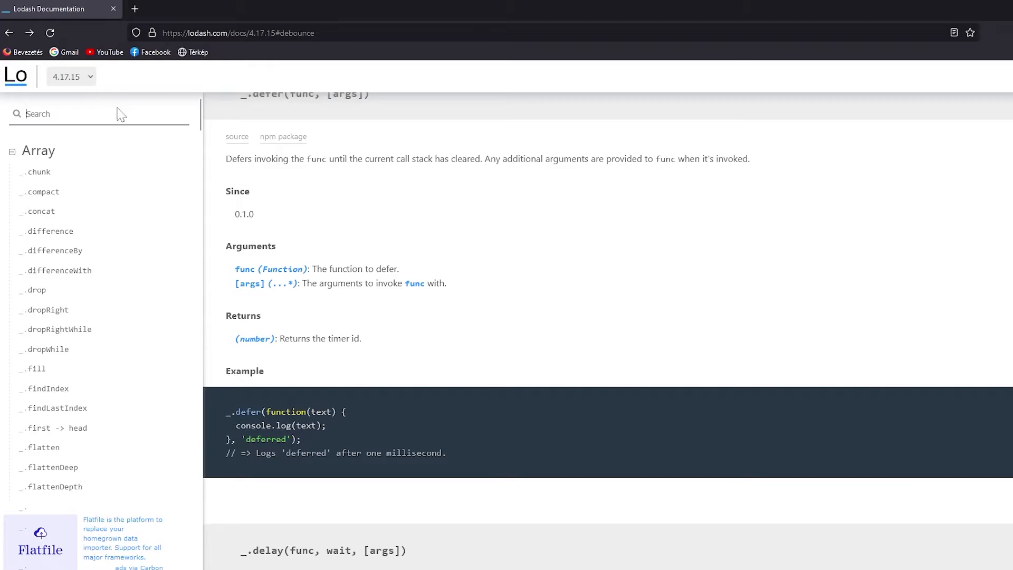
- Filter the Lodash docs for 'deb' and open the _.debounce reference
type("deb")
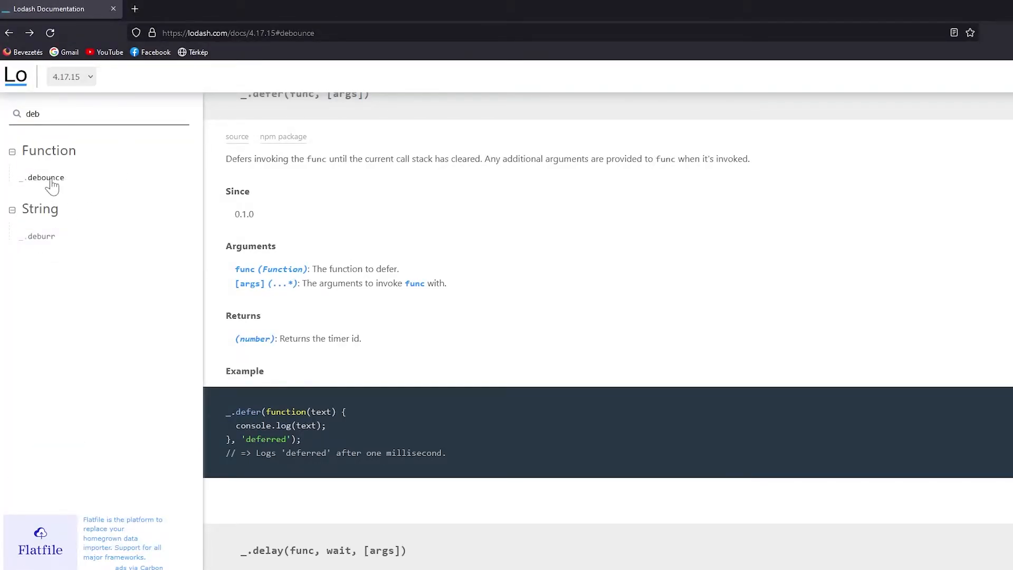
left_click(42, 177)
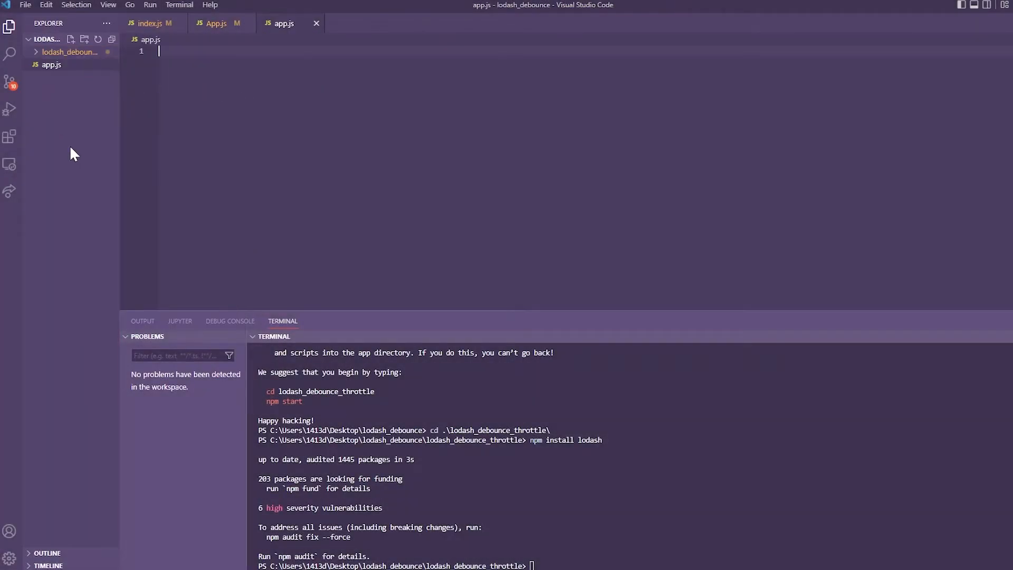
- Create an index.html file, then return to editing app.js
type("index.html")
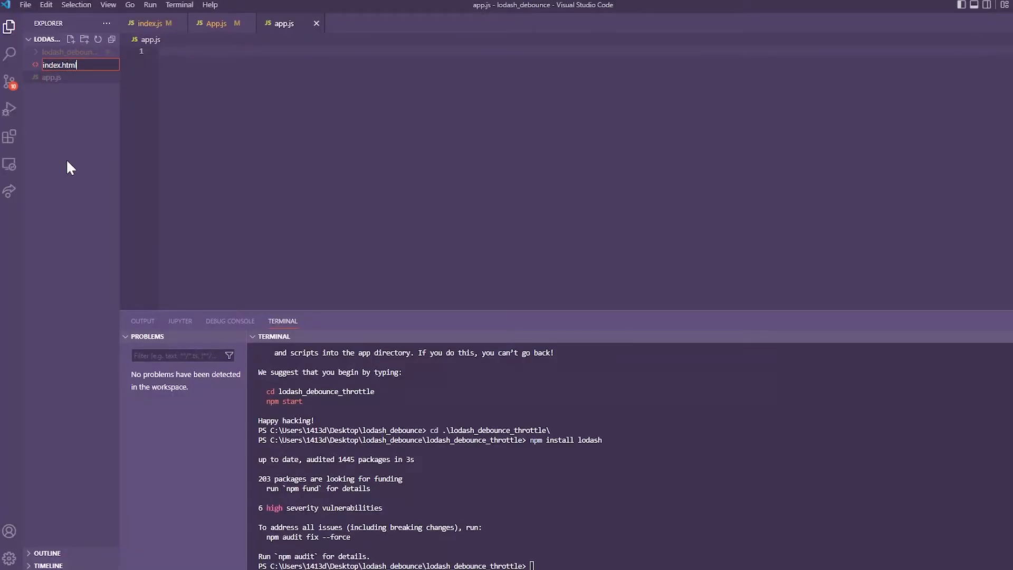
key("Enter")
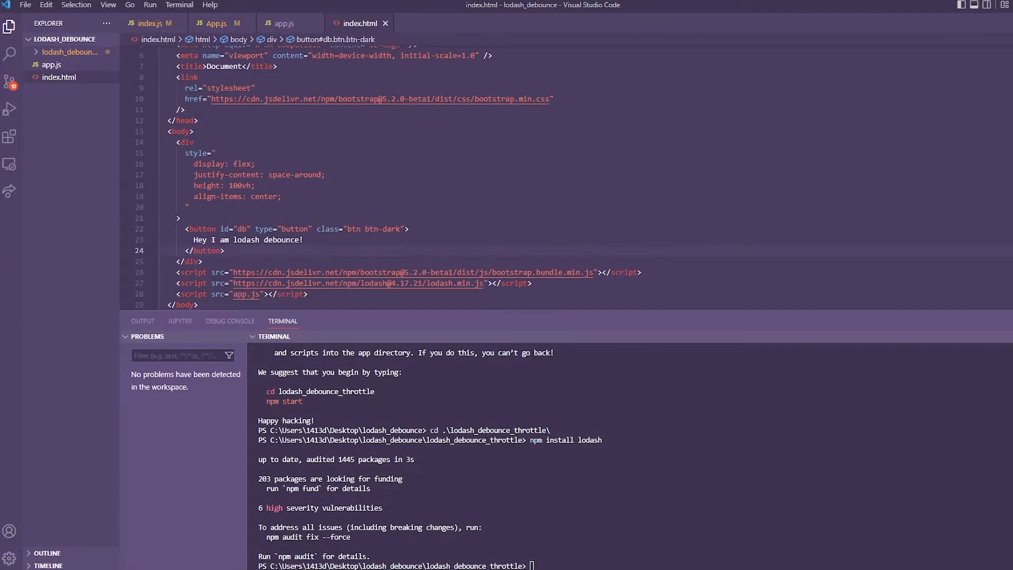
left_click(285, 23)
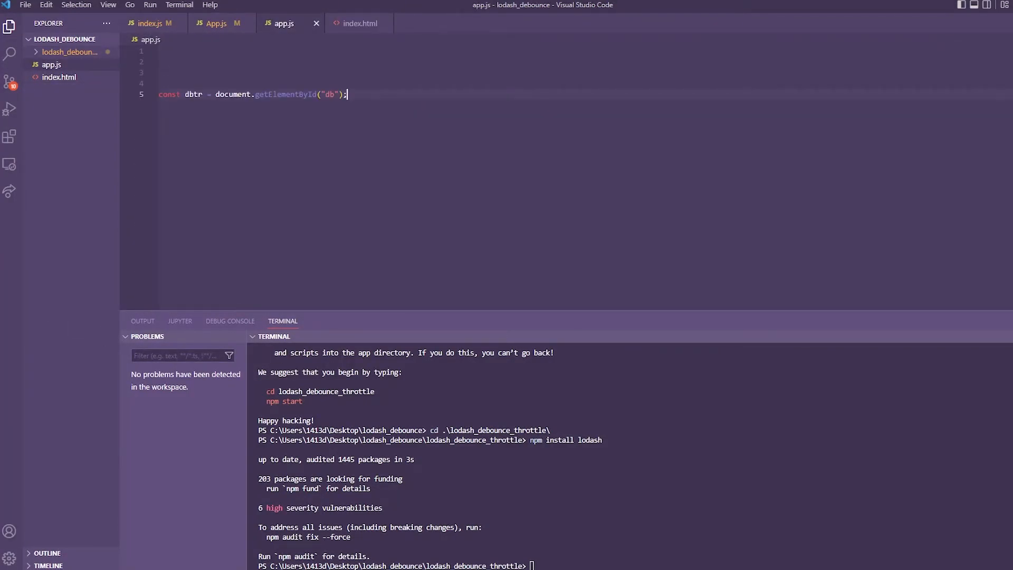
- Define lodash_debounce as _.debounce logging "I am lodash debounce" after 1000 ms and assign it to dbtr.onclick
type("dbtr.onclick = lodash_debounce;")
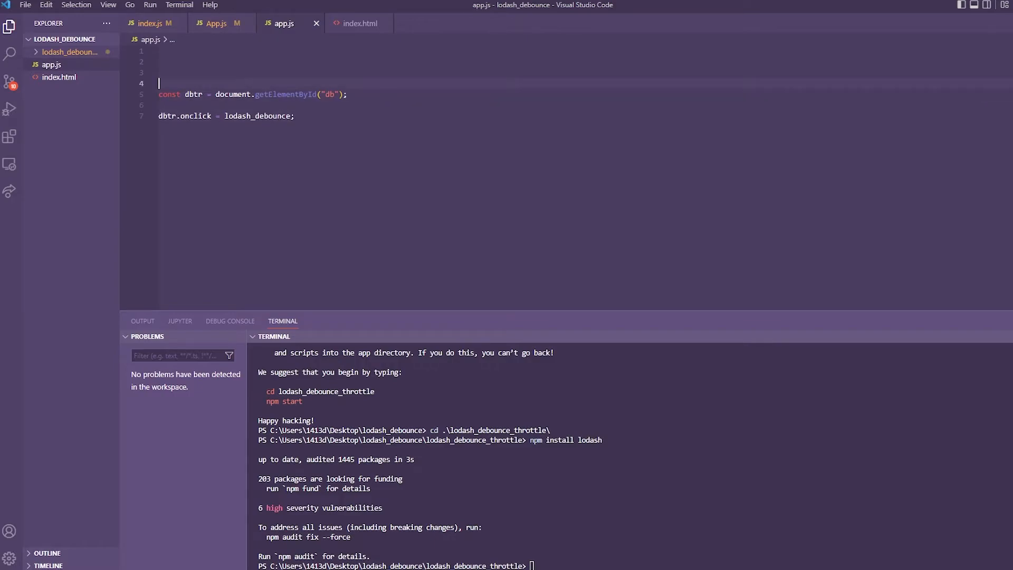
type("const lodash_debounce =")
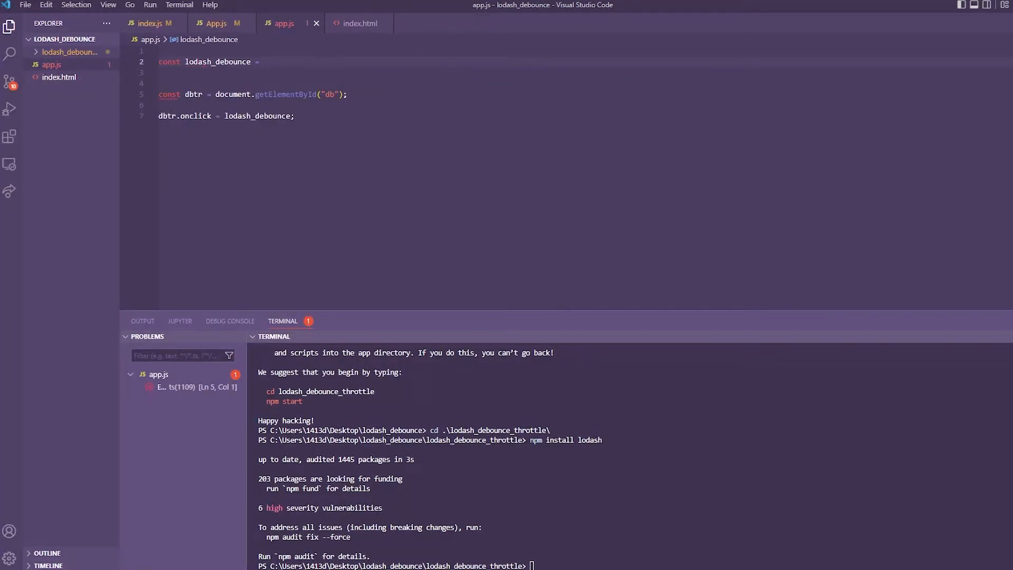
type("_.debounce(")
type("console.log(")
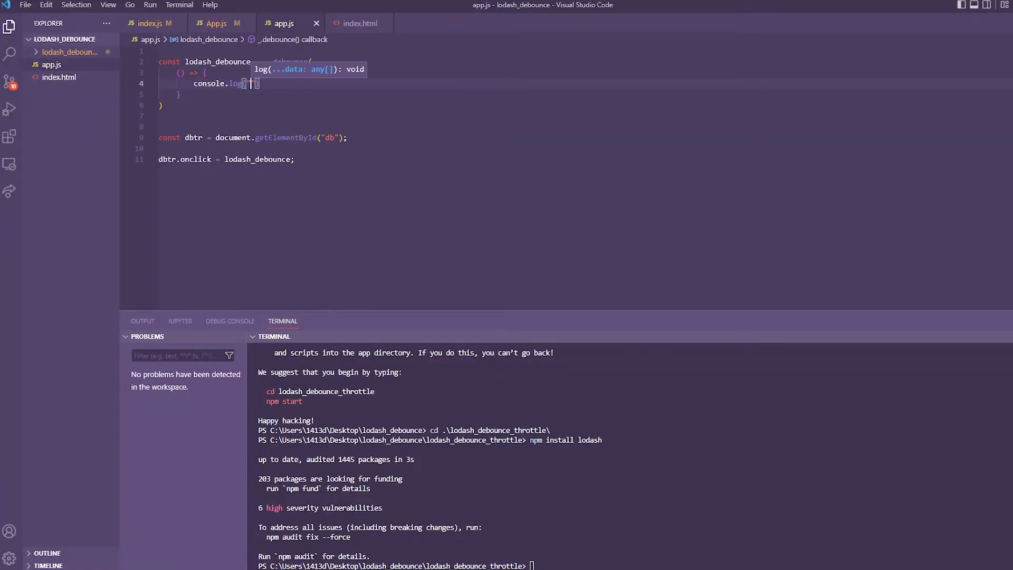
type("\"I am lodash\"")
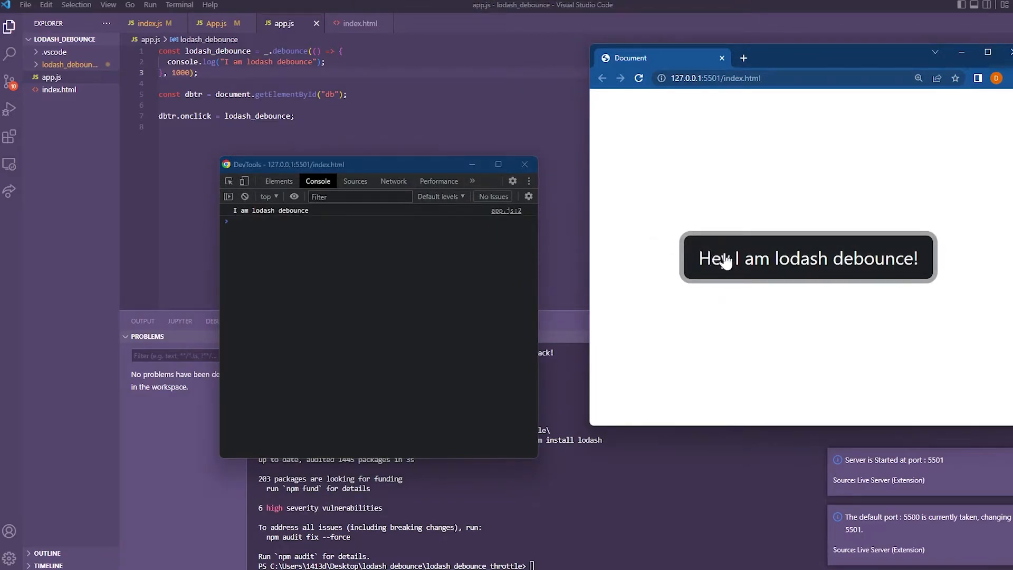
mouse_move(601, 207)
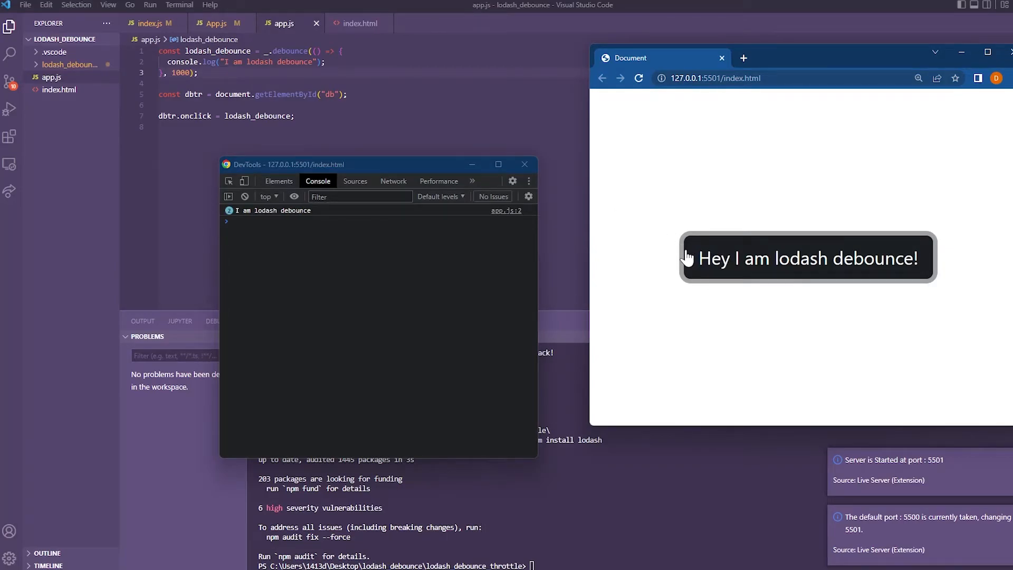
mouse_move(727, 270)
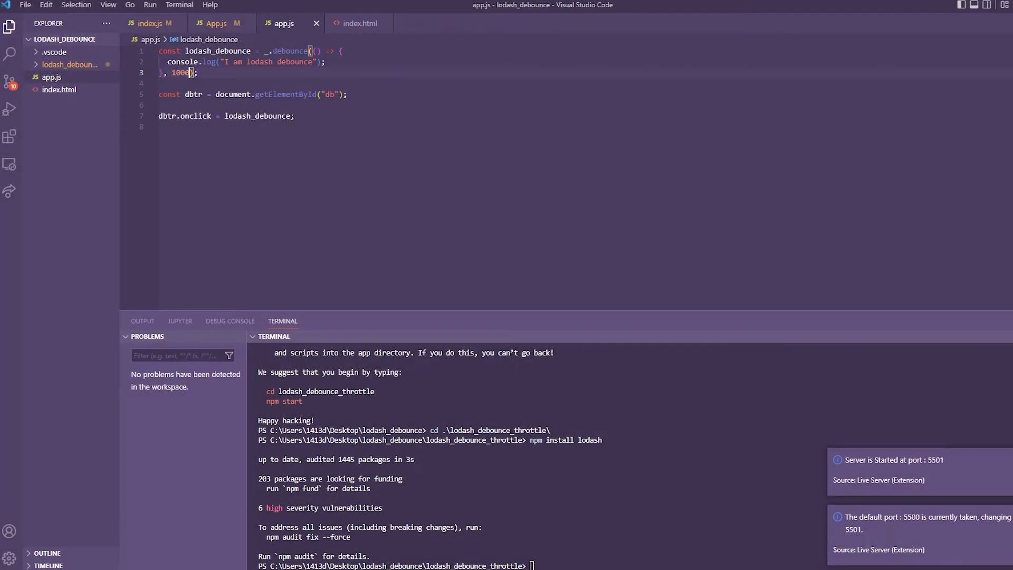
type("lea")
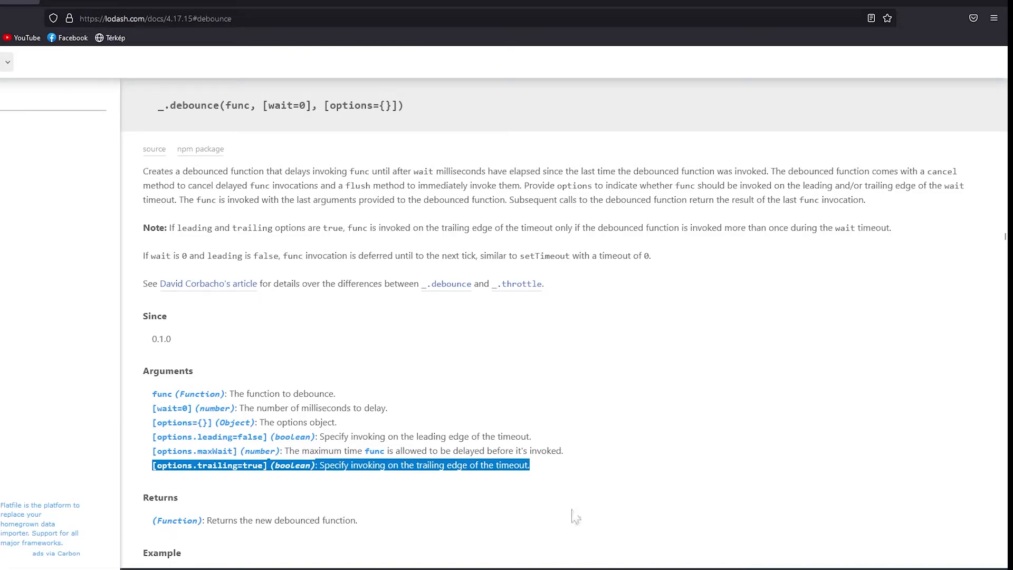
- Deselect the highlighted trailing option text in the Lodash _.debounce reference
left_click(641, 409)
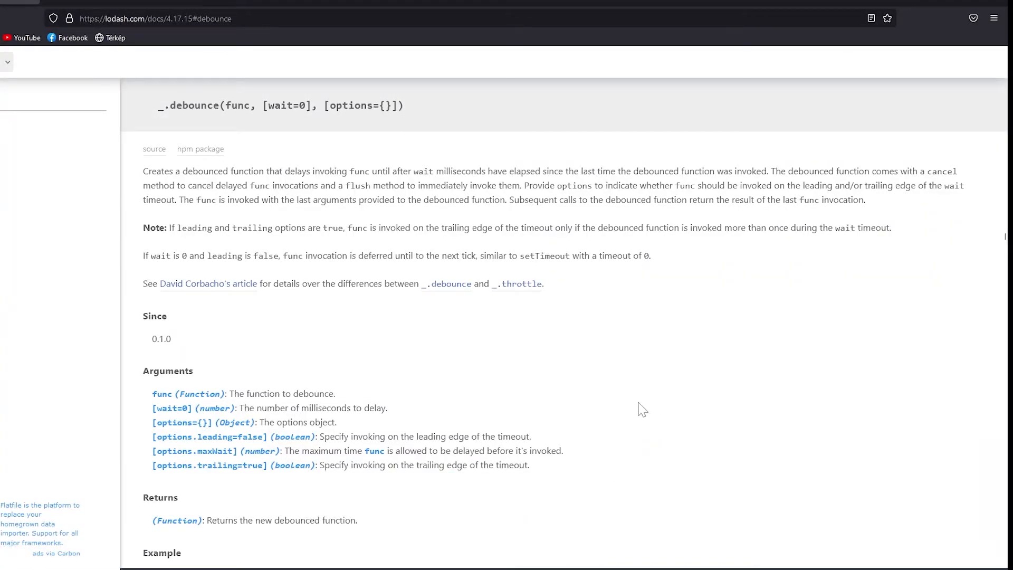
mouse_move(643, 403)
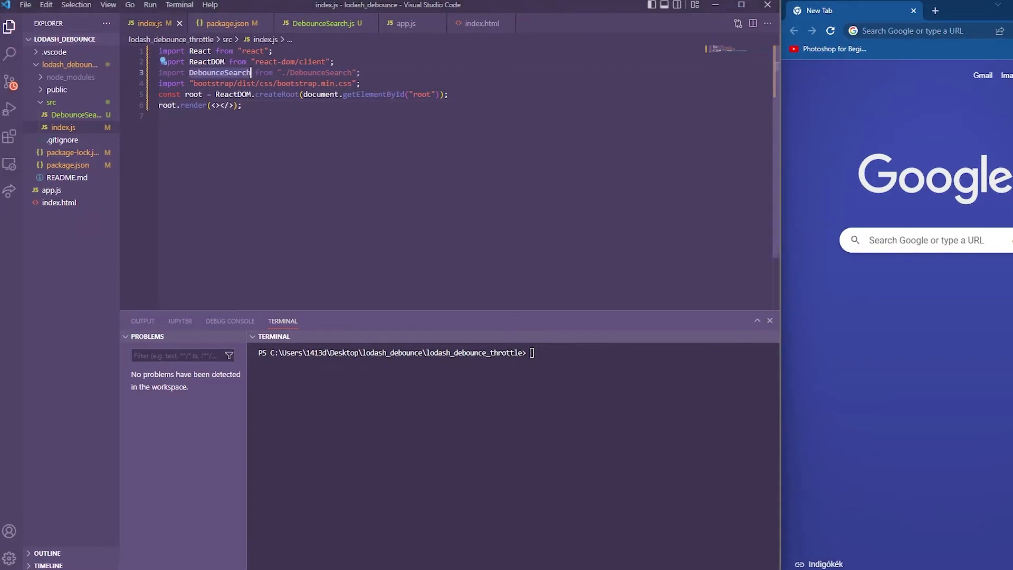
- Run the npm command installing react-bootstrap, axios and cities-list
type("npm react-")
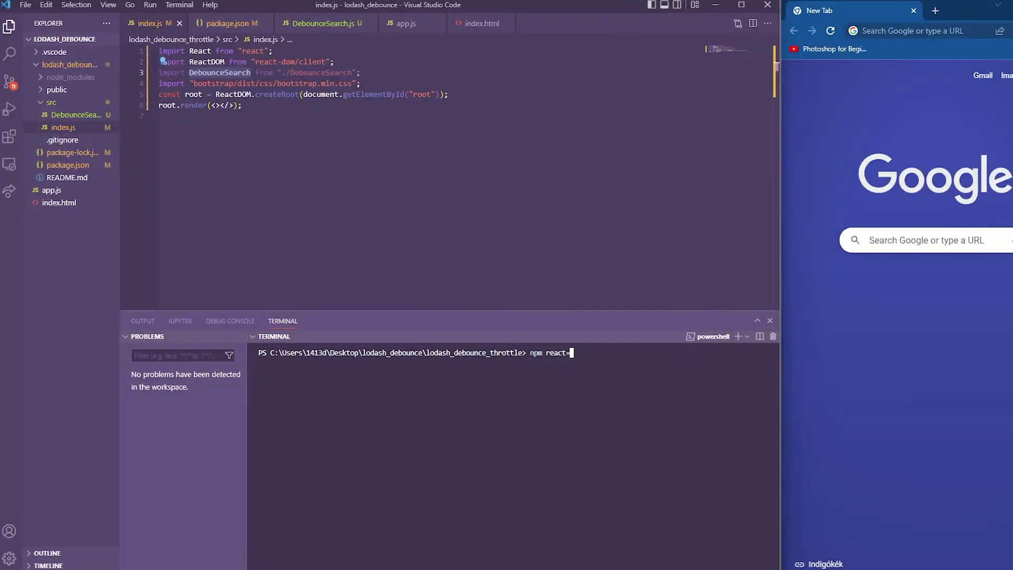
type("bootstrap")
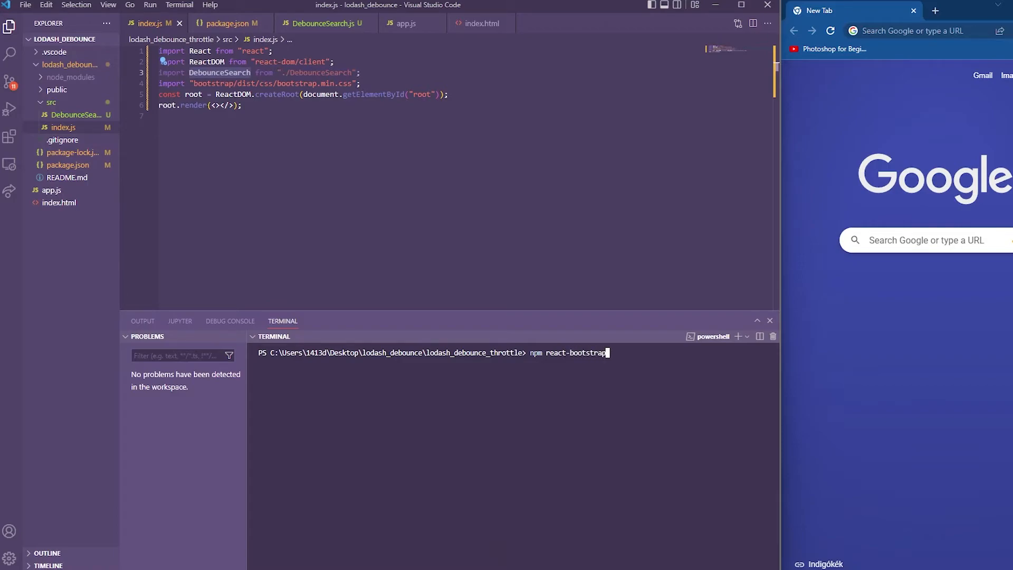
type("axios cities-list")
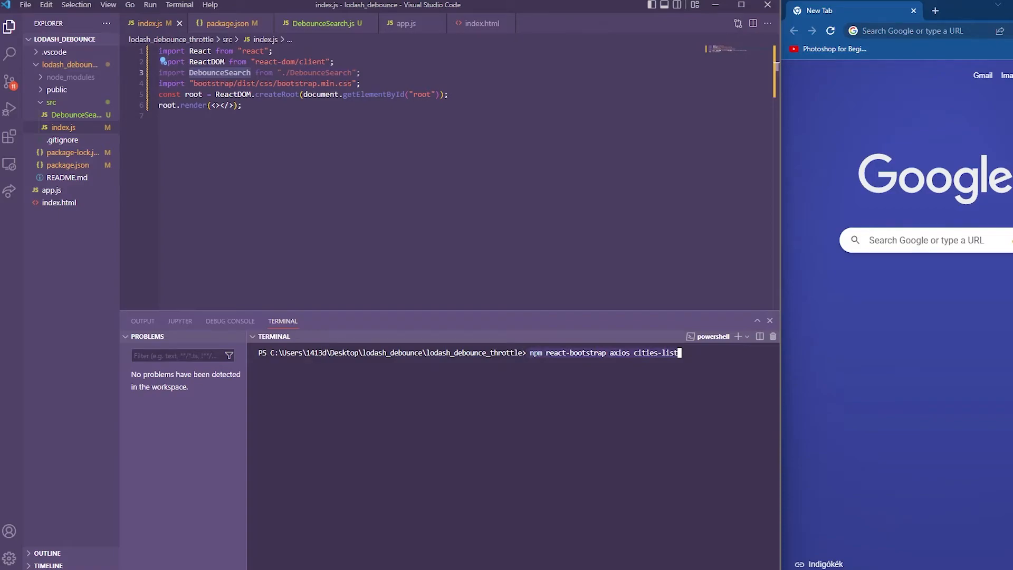
key("Enter")
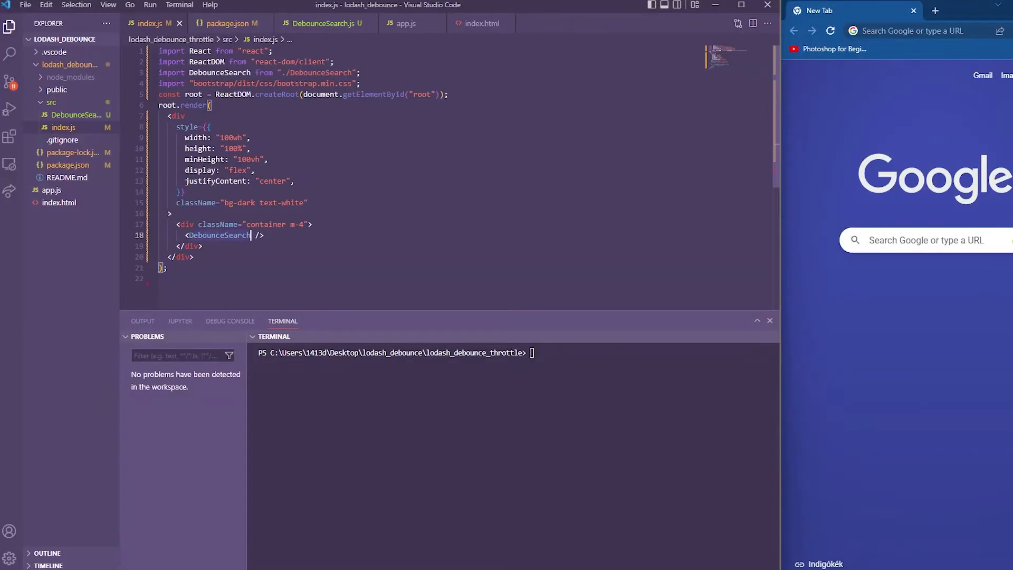
- Start the app and import useState, useEffect and useMemo from react in DebounceSearch.js
left_click(324, 23)
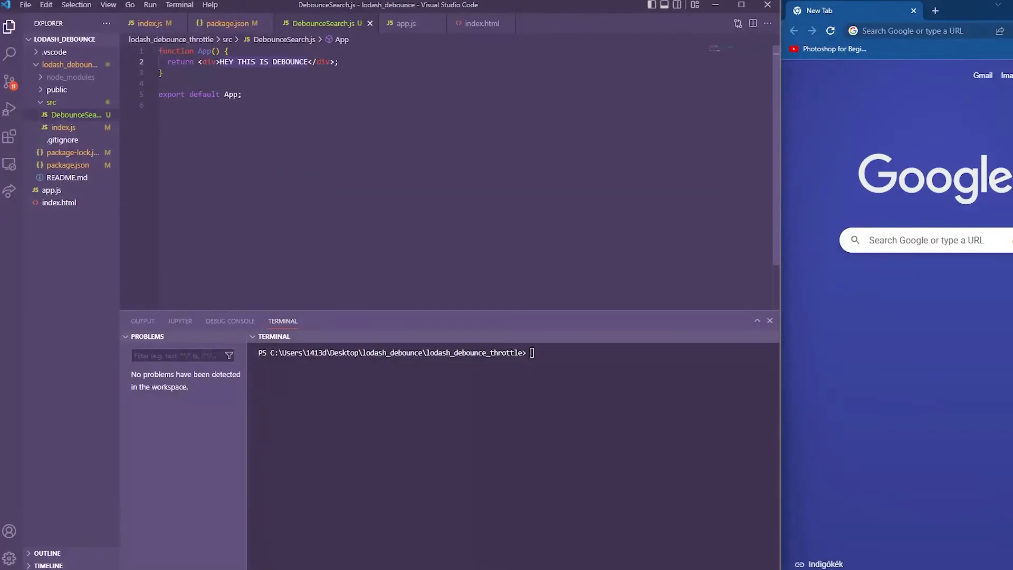
type("npm sta")
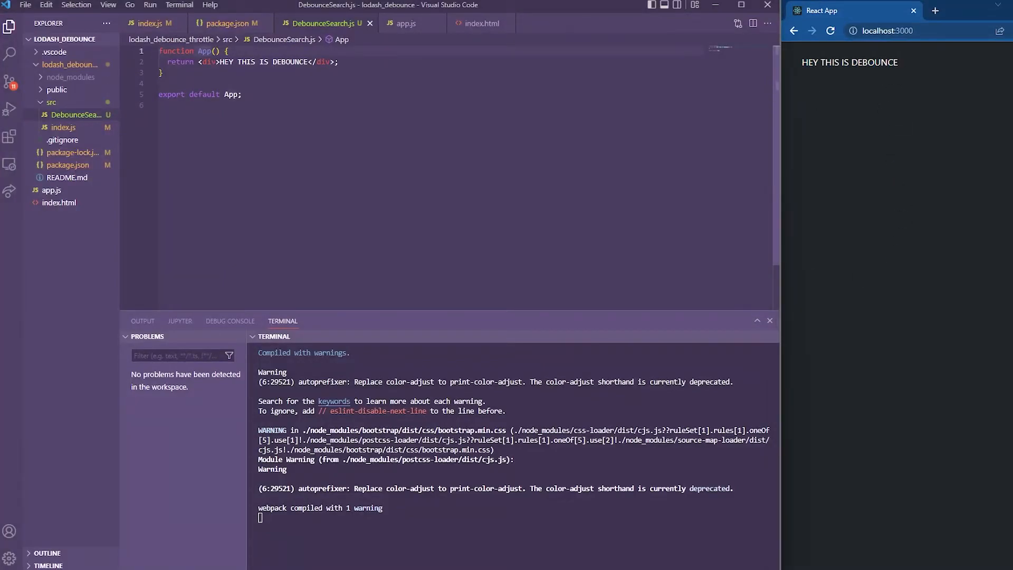
type("import { useState, useEffect, useMemo } from \"react\";")
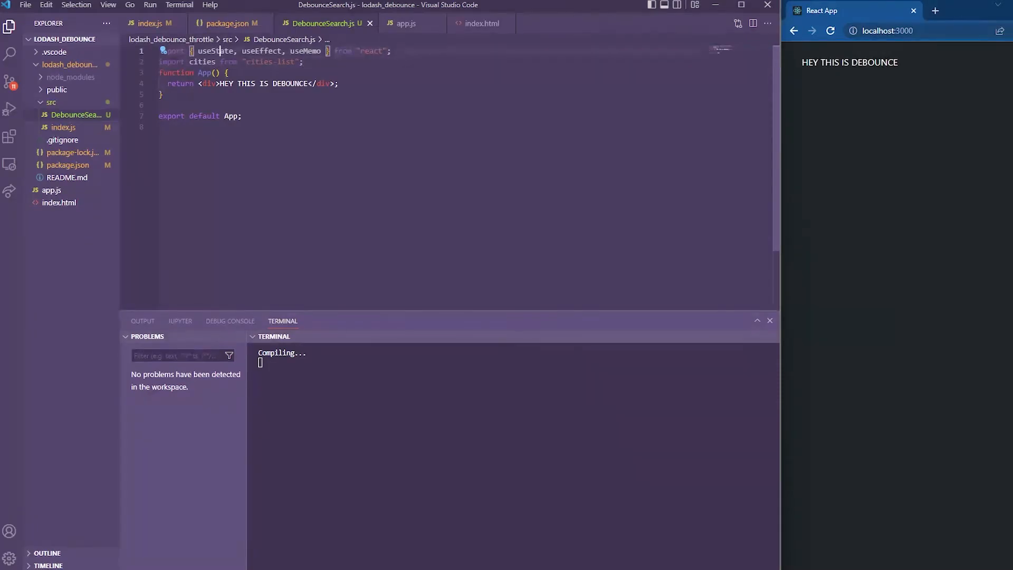
- Log the cities object, inspect it in the console, and begin a useMemo cityArray
type("console.log(cities);")
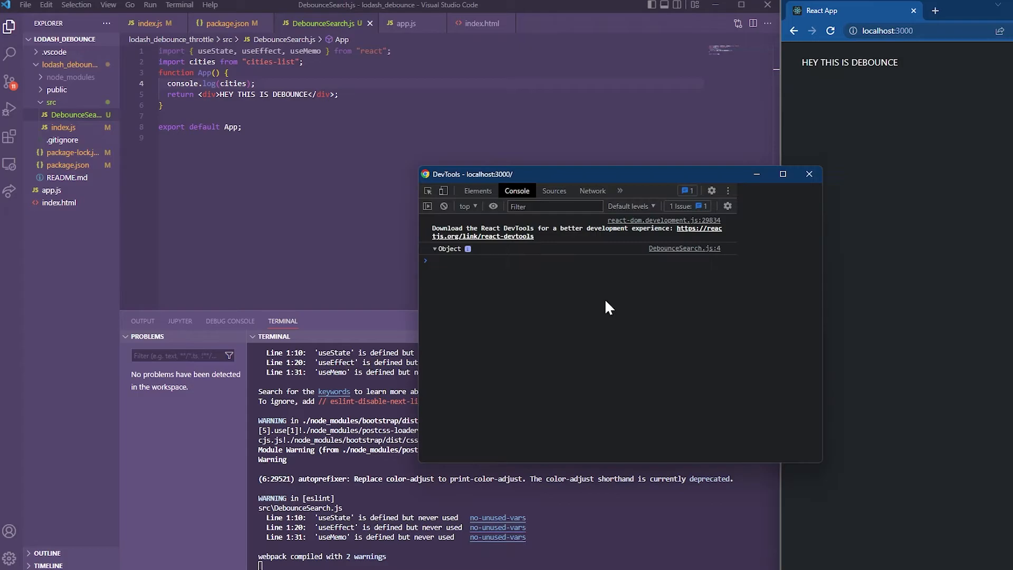
left_click(434, 248)
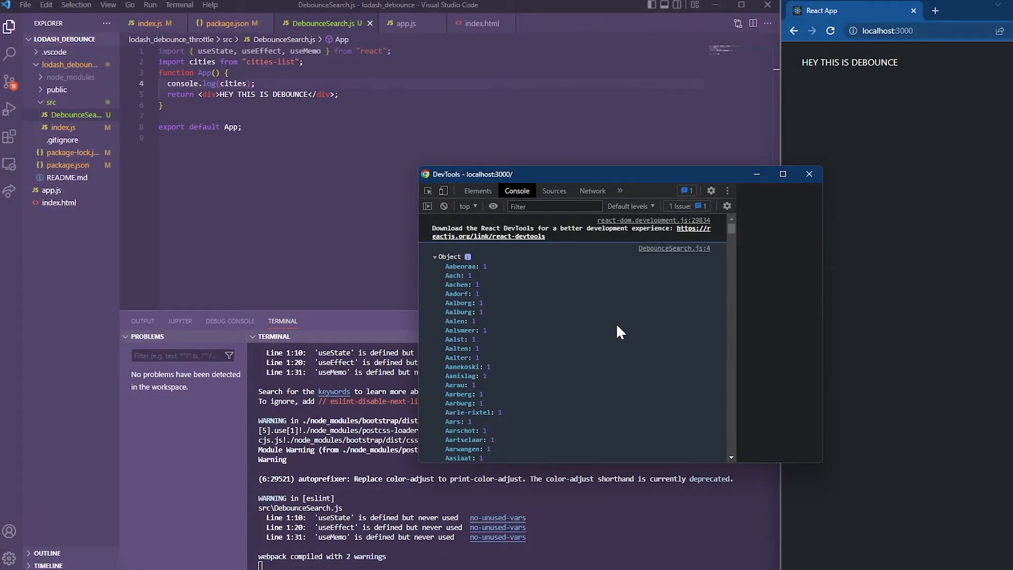
scroll("down", 3)
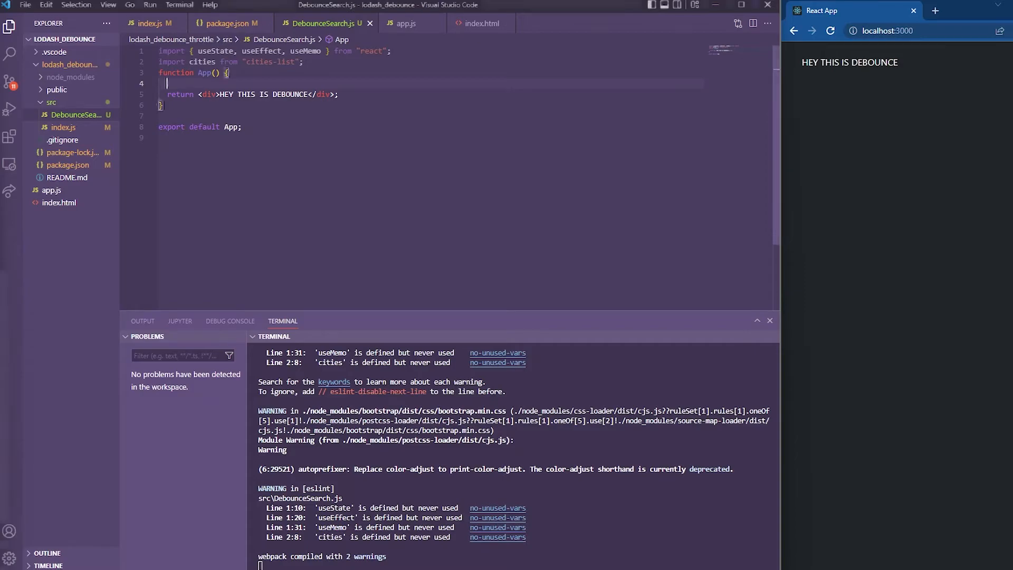
type("const cityArray = useMemo(() => {")
type("return Object.keys(cities);")
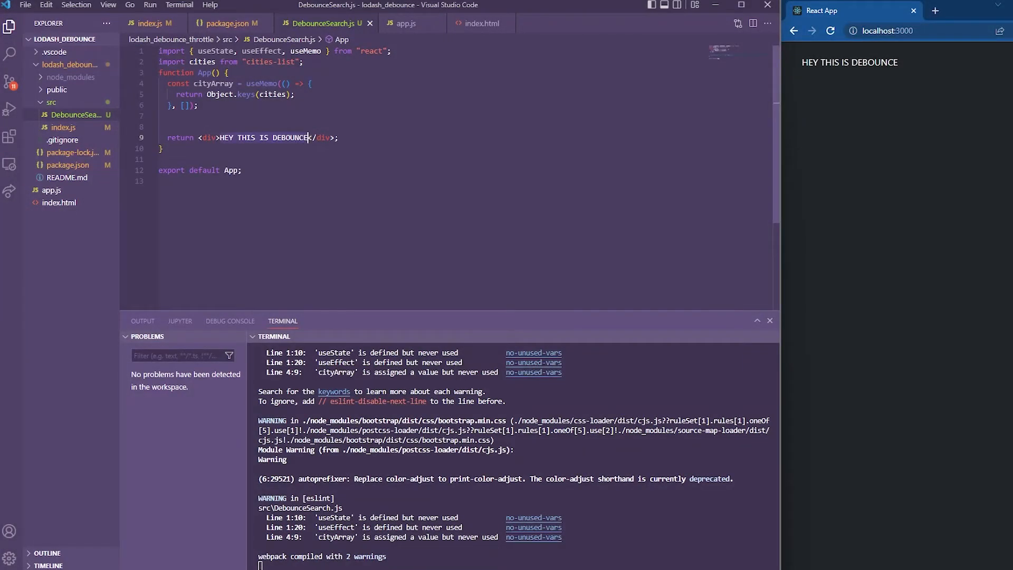
- Add a "Search any city." heading and an input controlled by filterValue state via setFilterValue, then test typing
type("<h1>Search any city.</h1>")
type("<input onChange={(event) => {}} type=\"text\" value=\"\"></input>")
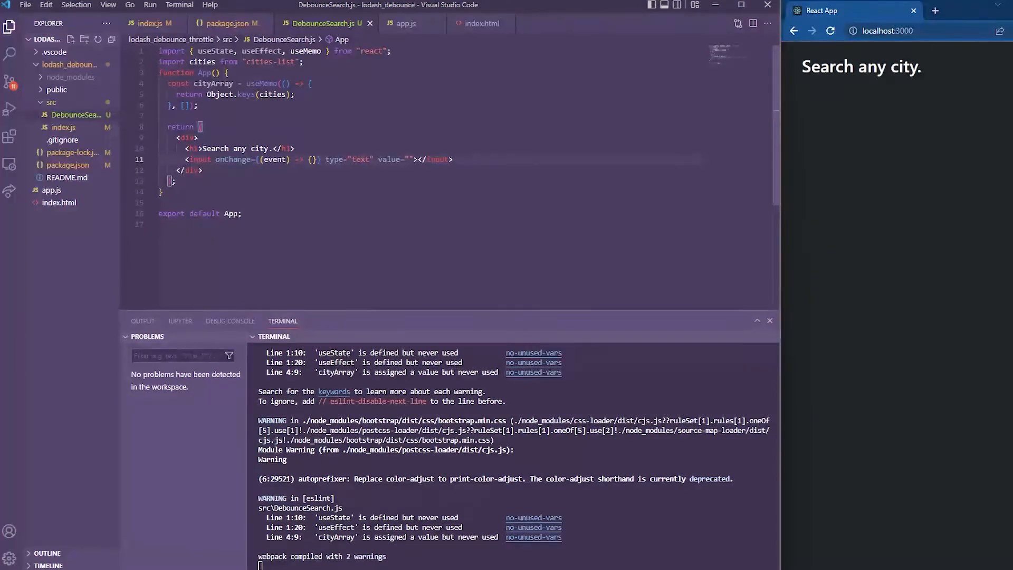
type("const [filterValue, setFilterValue] = useState(\"\");")
type("{")
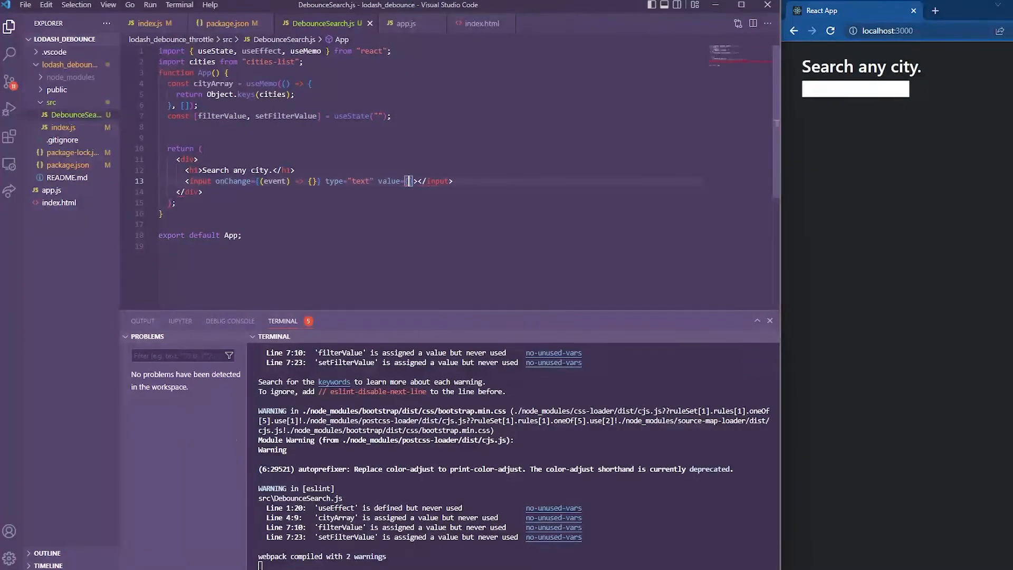
type("filterValue")
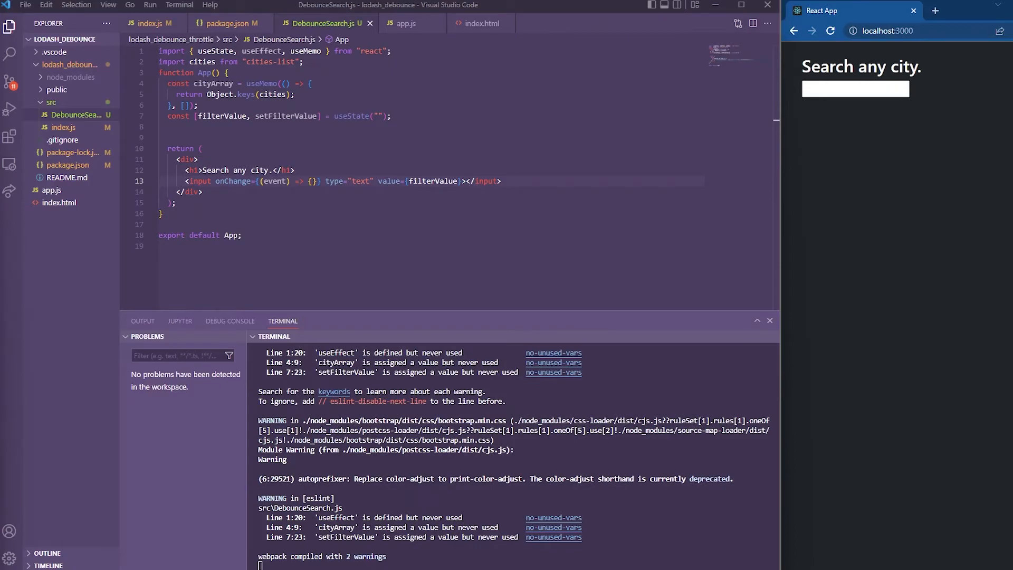
type("setFilterValue(event.target.value);")
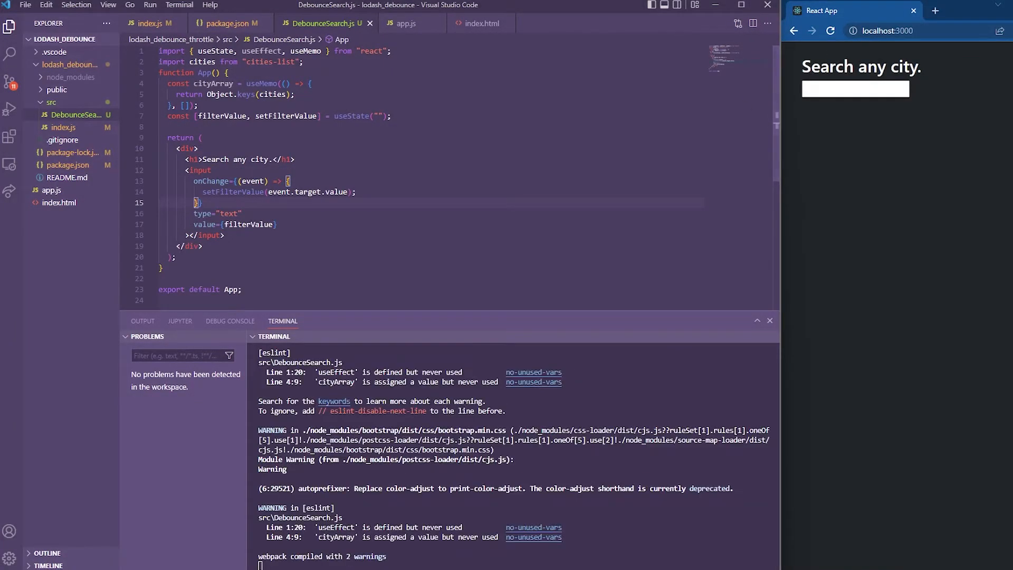
type("qweeqwrqwer")
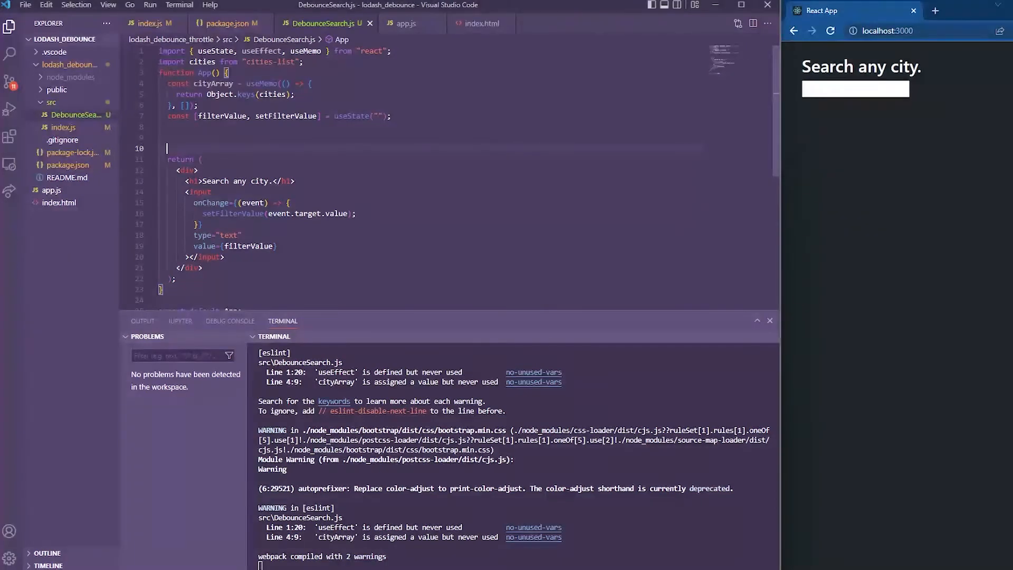
- Add a useEffect depending on filterValue, reload localhost:3000 and type to confirm its log fires
type("useEffect(() => {}, [filterValue]);")
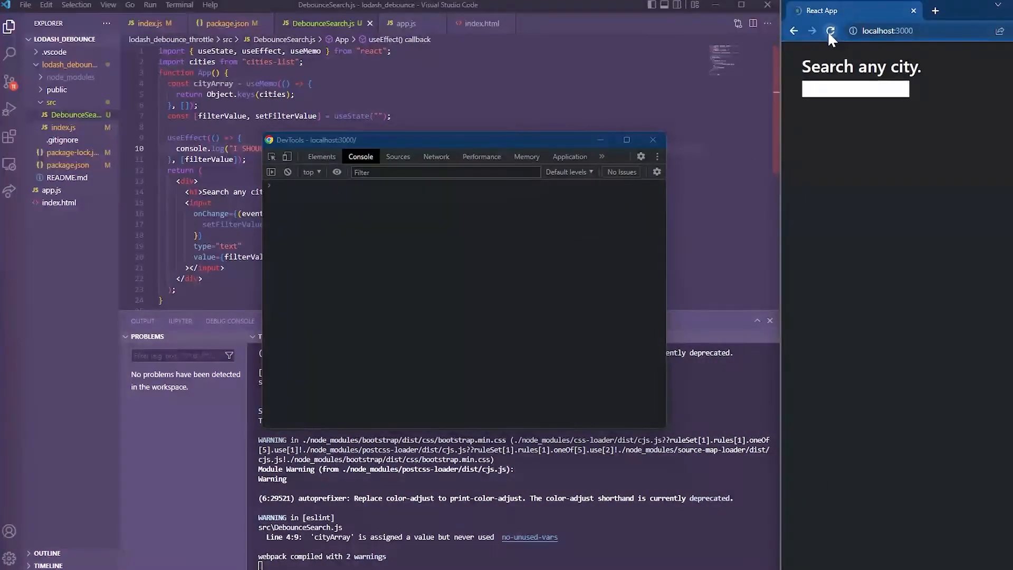
left_click(829, 31)
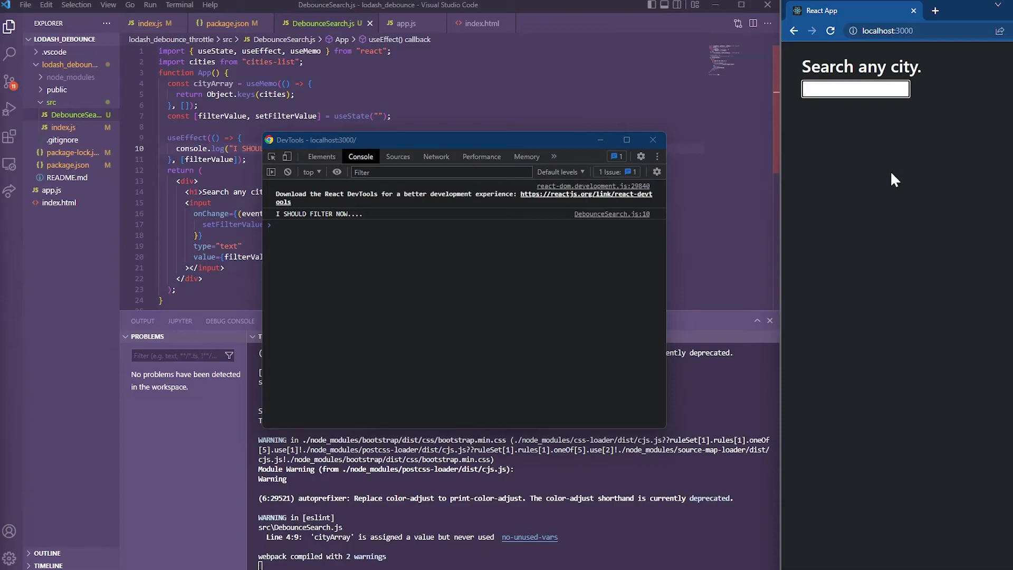
type("alak")
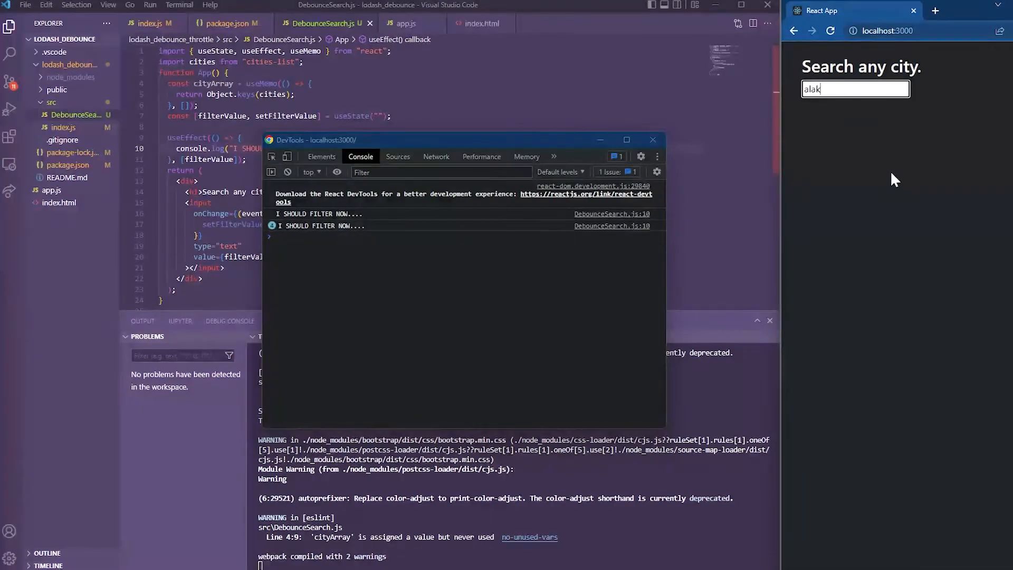
type("sadna")
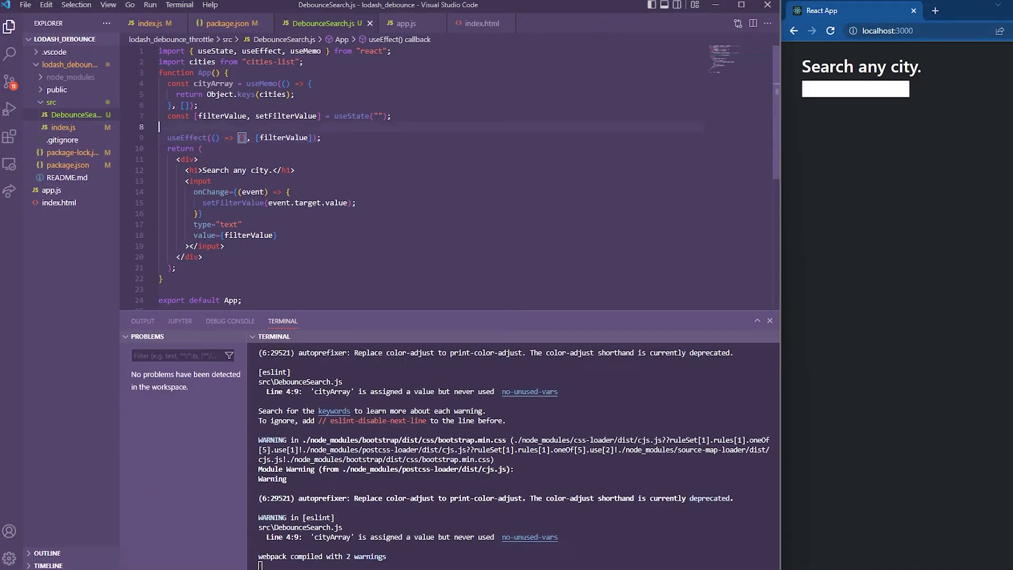
- Import toLower from lodash and add filterResult state initialised to an empty array
type("import _toLower from \"lodash/toLower\";")
type("const doesMatch = (data, filterVallue) =>")
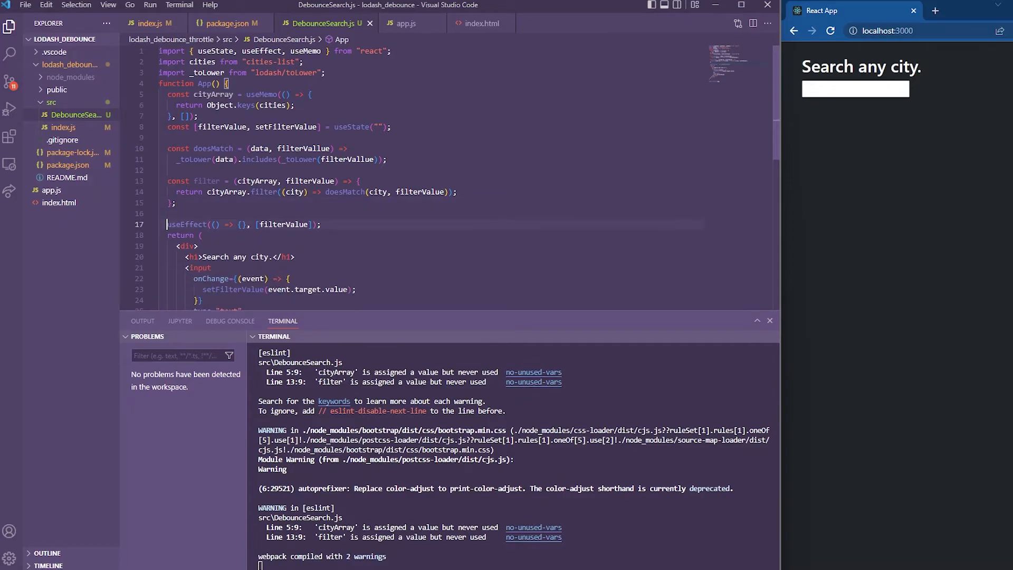
type("const [filterResult, setFilterResult] = useState([]);")
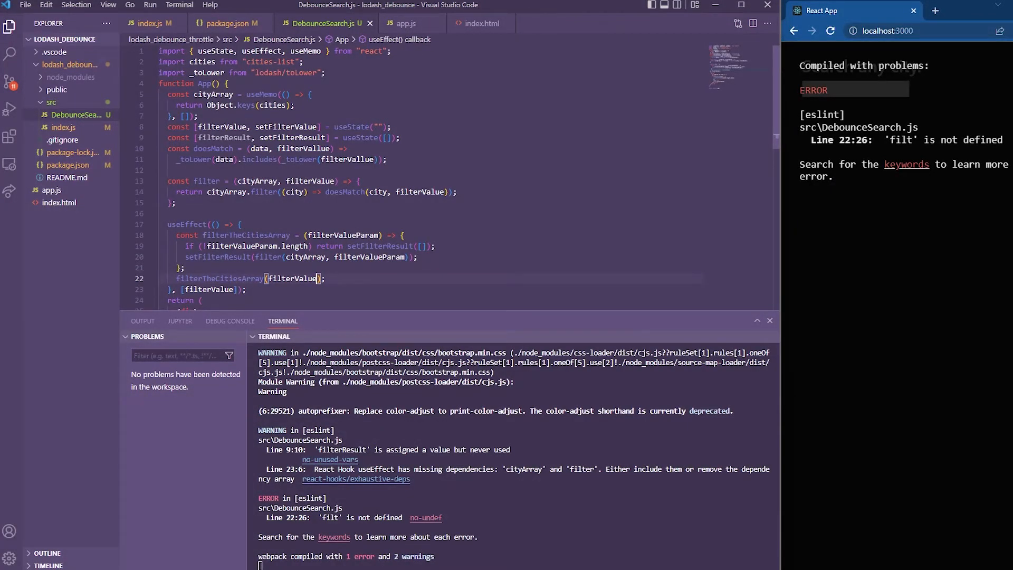
- Log filterResult, type in the search field and check the console output
type("console.log(filterResu")
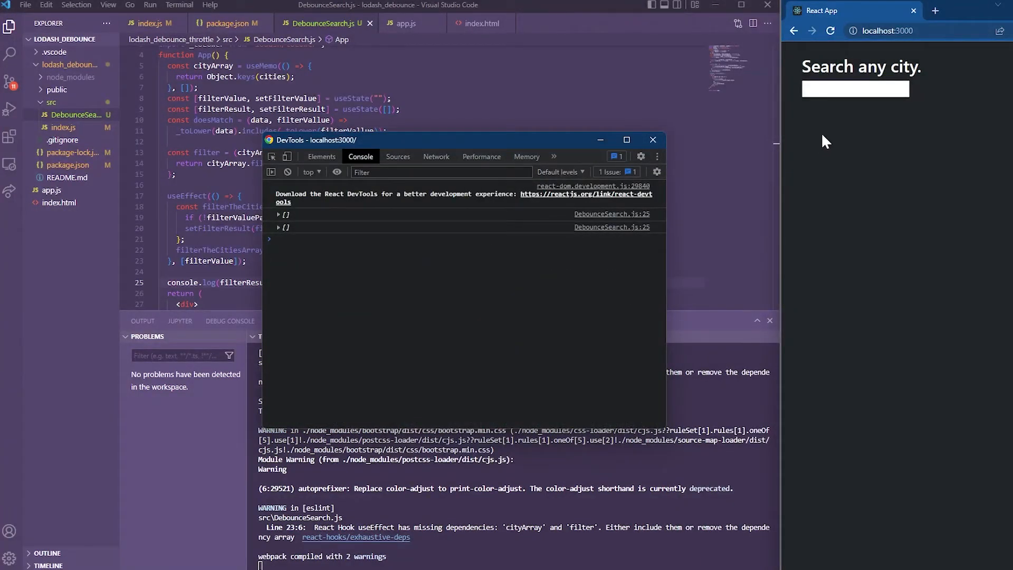
type("asd")
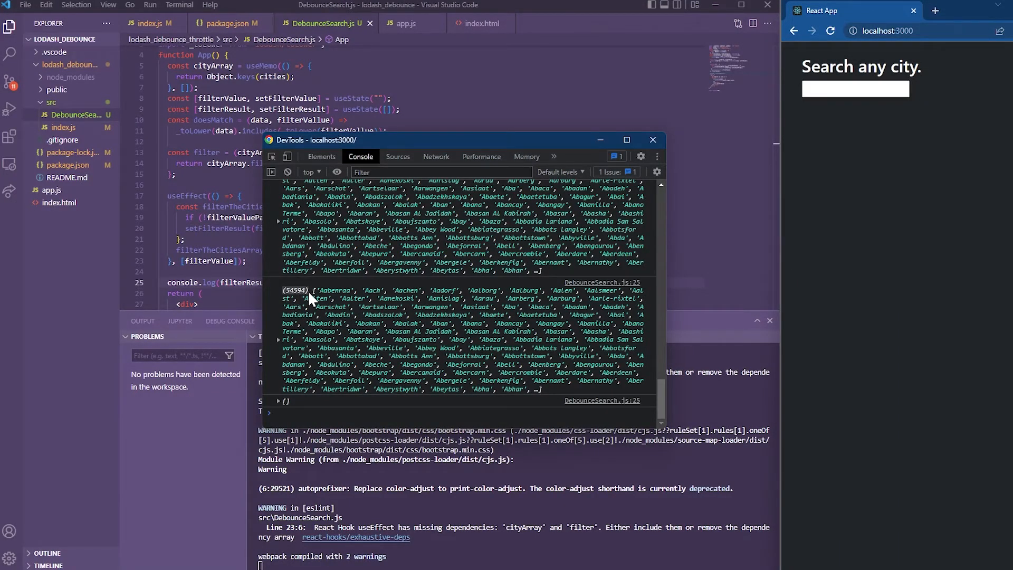
left_click(652, 139)
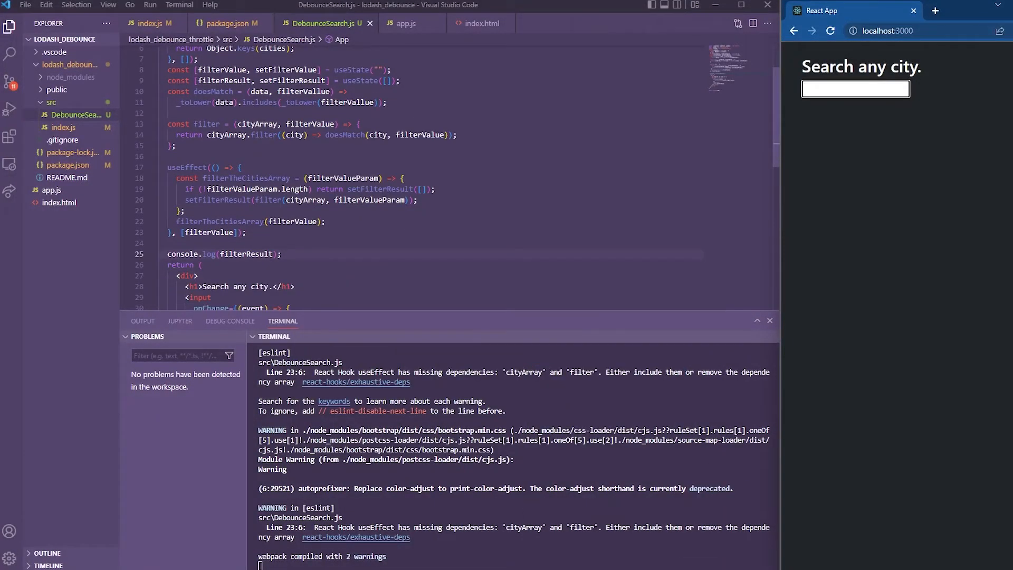
scroll("down", 3)
type("{filterResult.map((el, index) => `<p>${index + 1}: ${el} </p>")
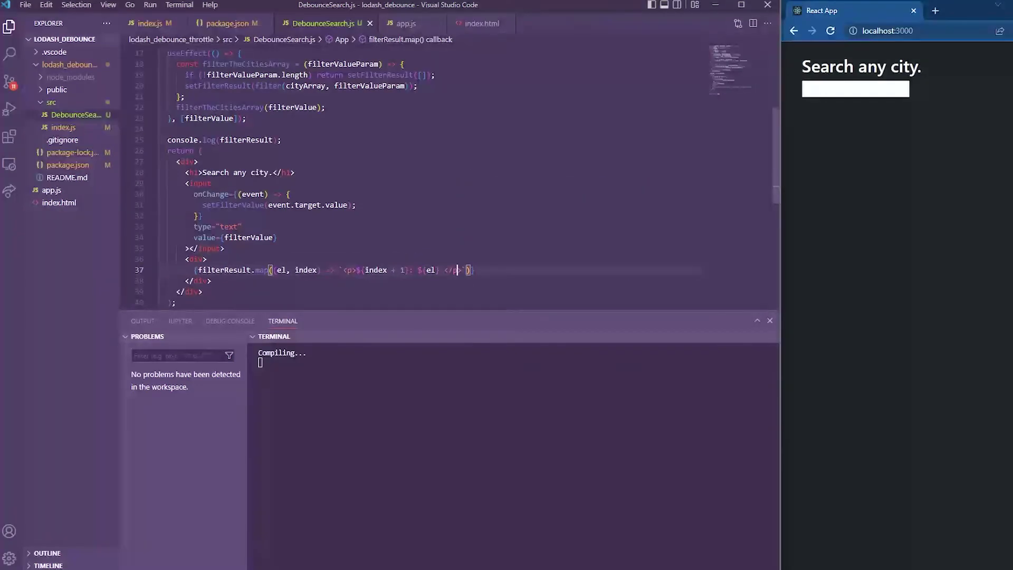
- Render filterResult as numbered paragraph strings and type a letter into the city search box
type("a")
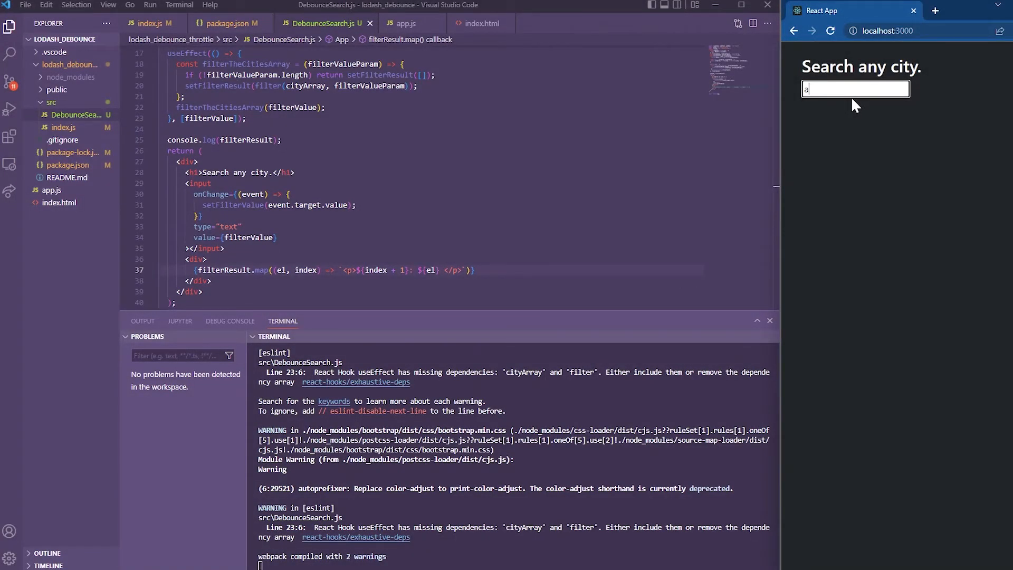
left_click(936, 11)
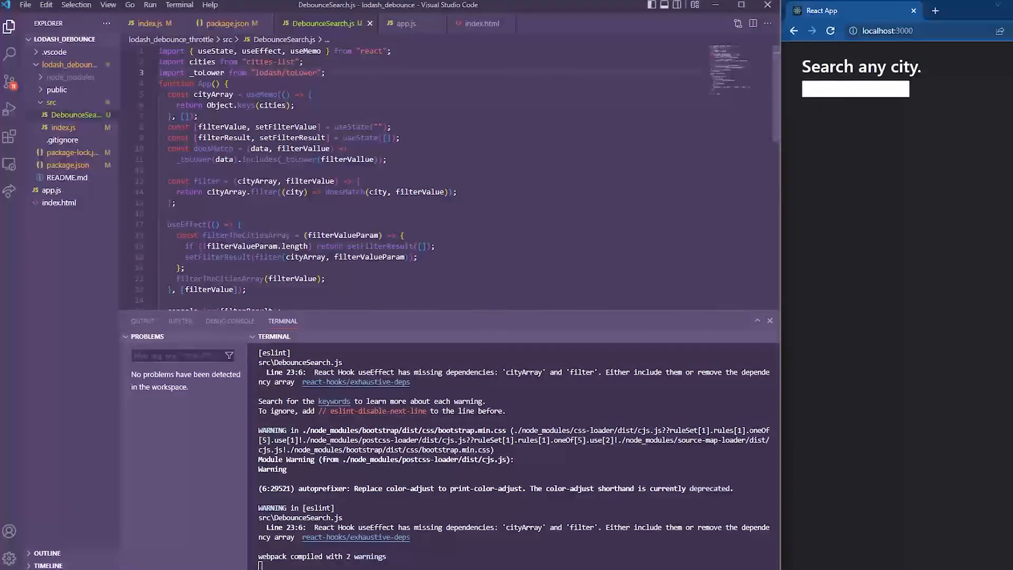
- Define a lodash-debounced debouncedFunction called with filterValue in useEffect, logging I WOULD FILTER NOW
type("asd")
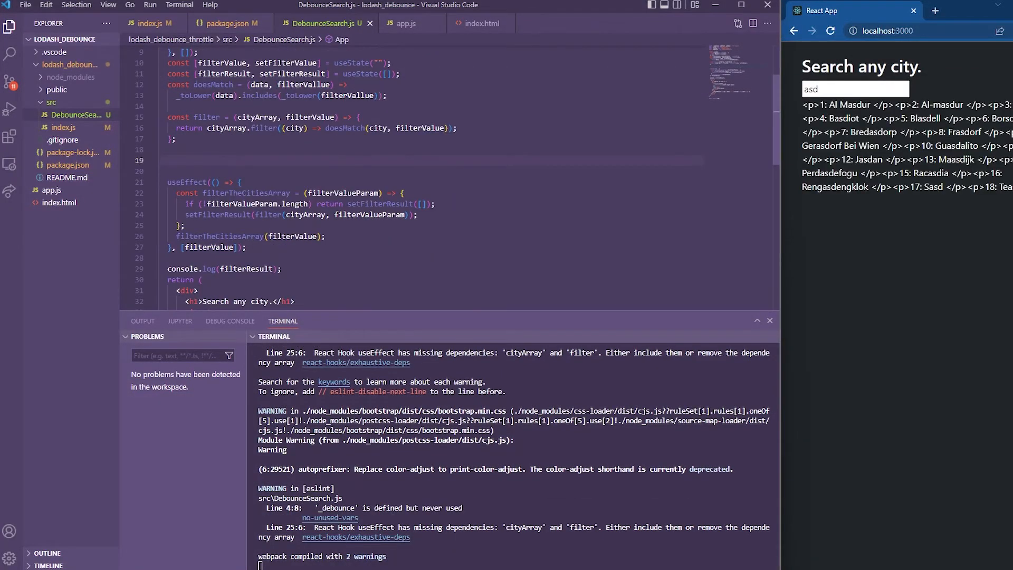
type("const debouncedFunction = _debounce((filterValueParam) => {")
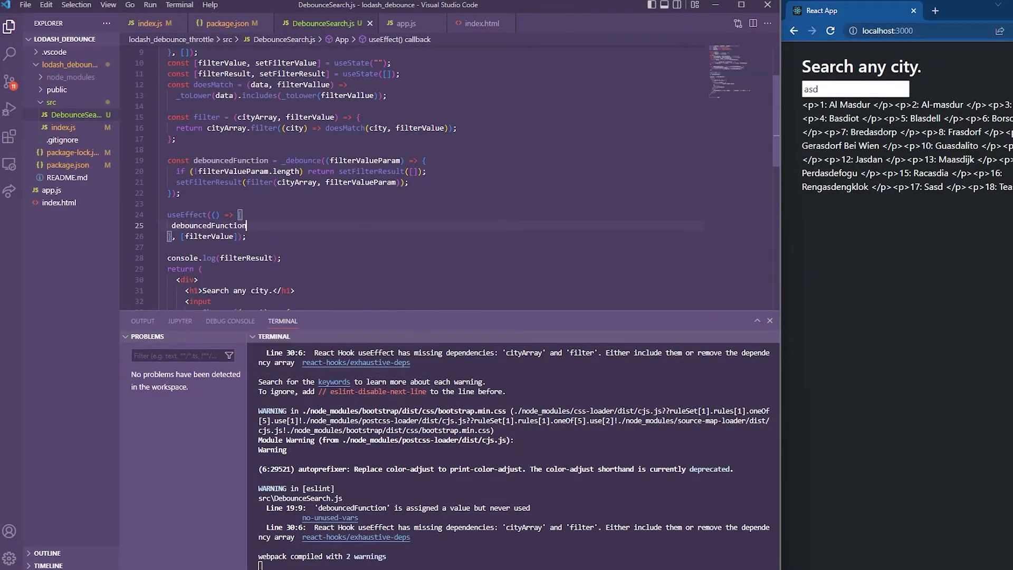
type("()")
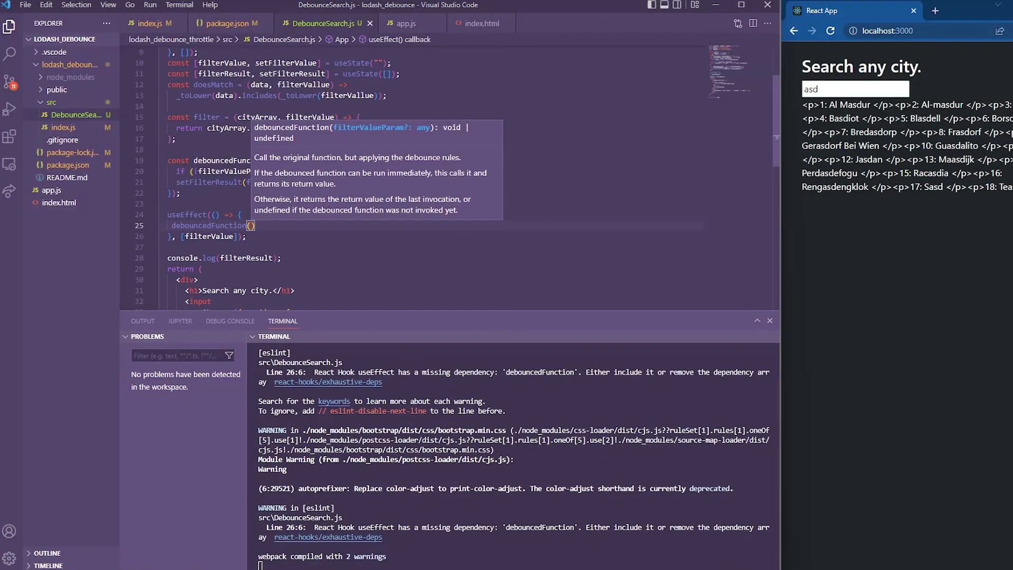
type("filterValue")
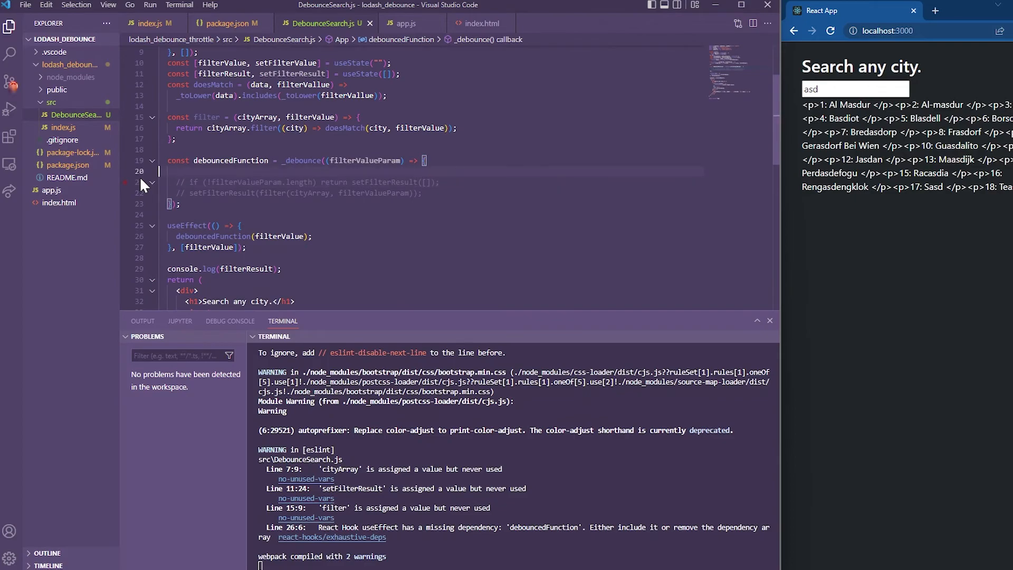
type("console.log(\"I WOULD")
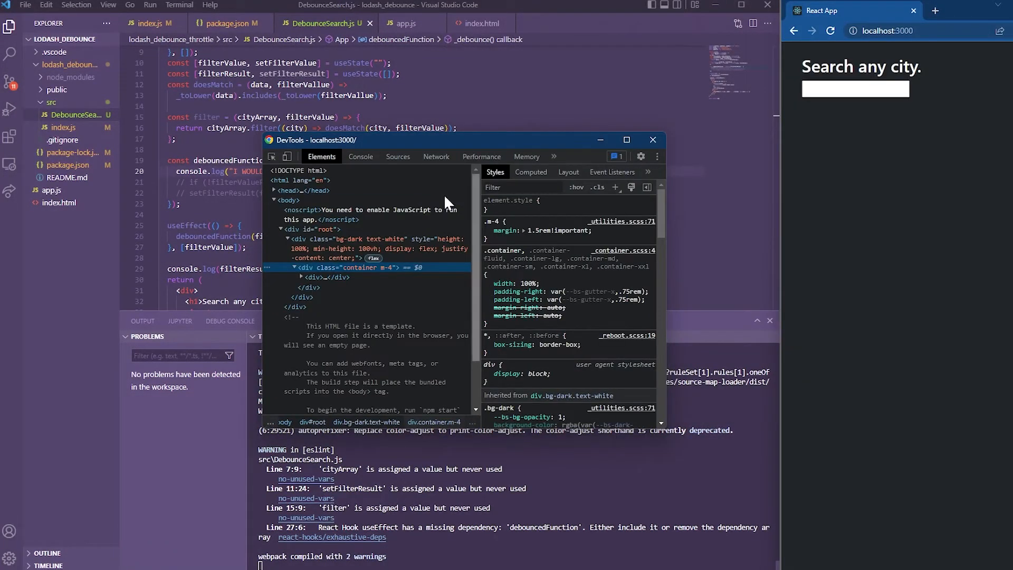
left_click(361, 156)
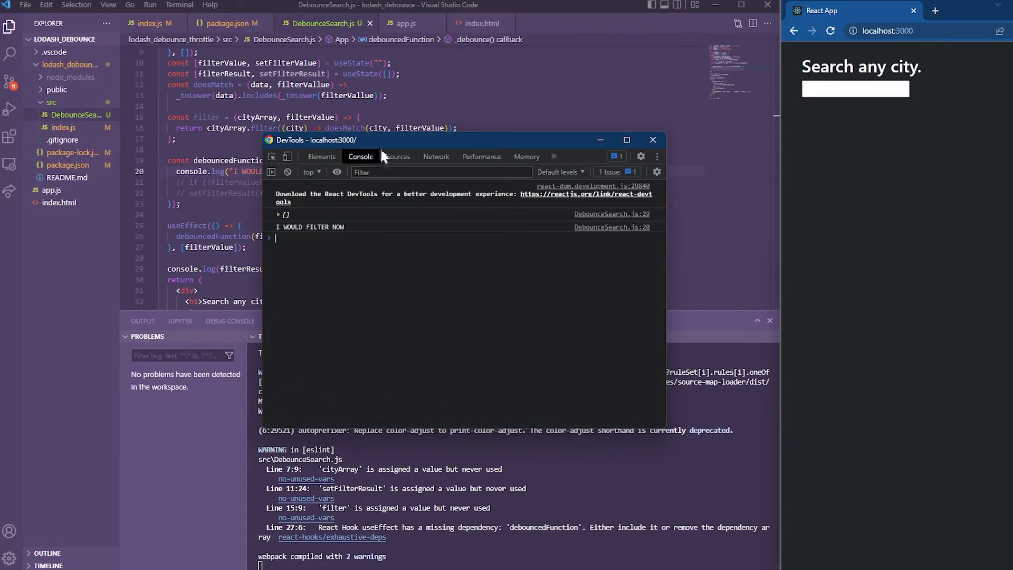
type("asddcsdacadcasca")
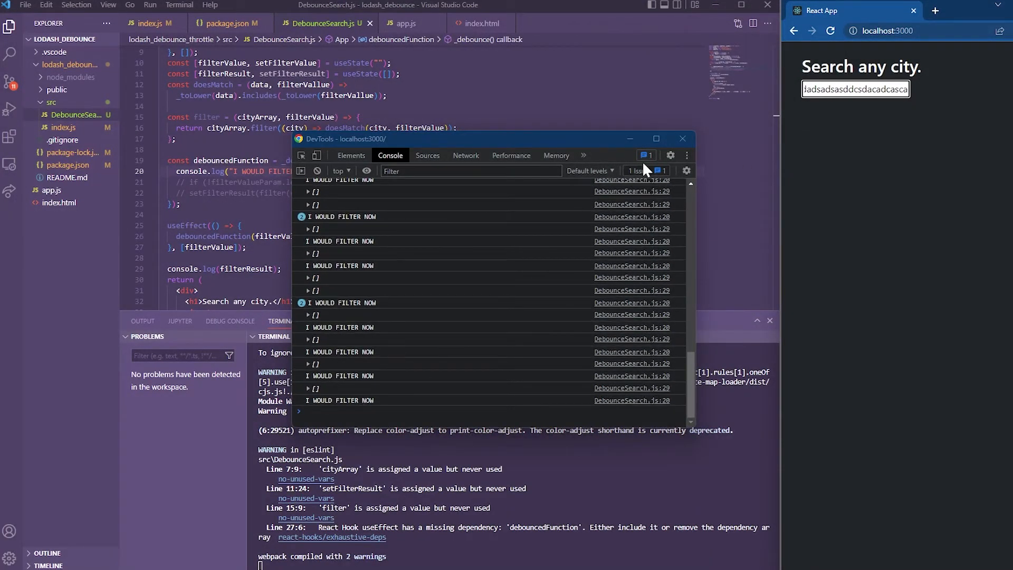
left_click(682, 138)
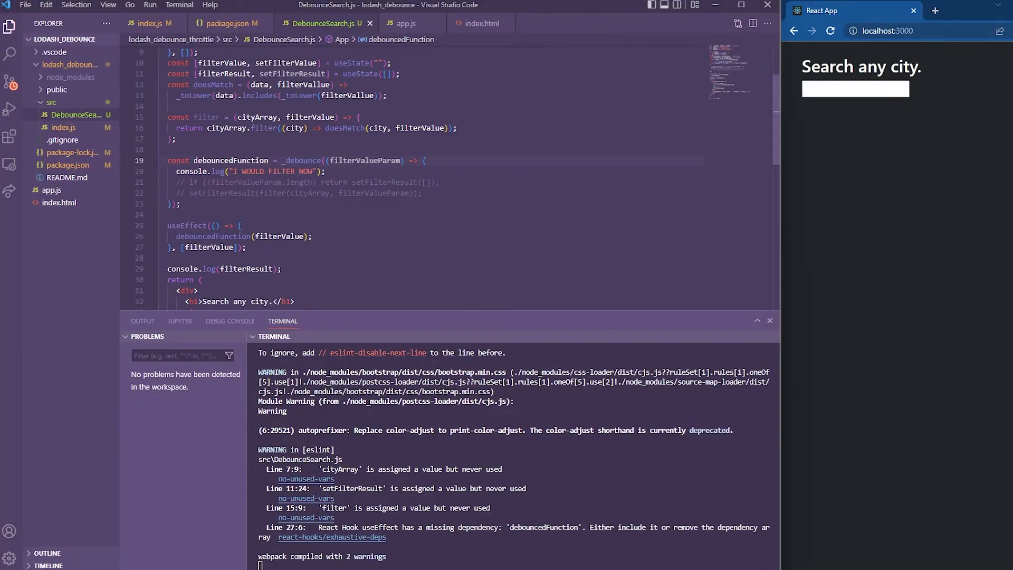
- Wrap the _debounce call in useMemo with a 1000 ms wait and empty dependencies, then test typing
type("=useMemo")
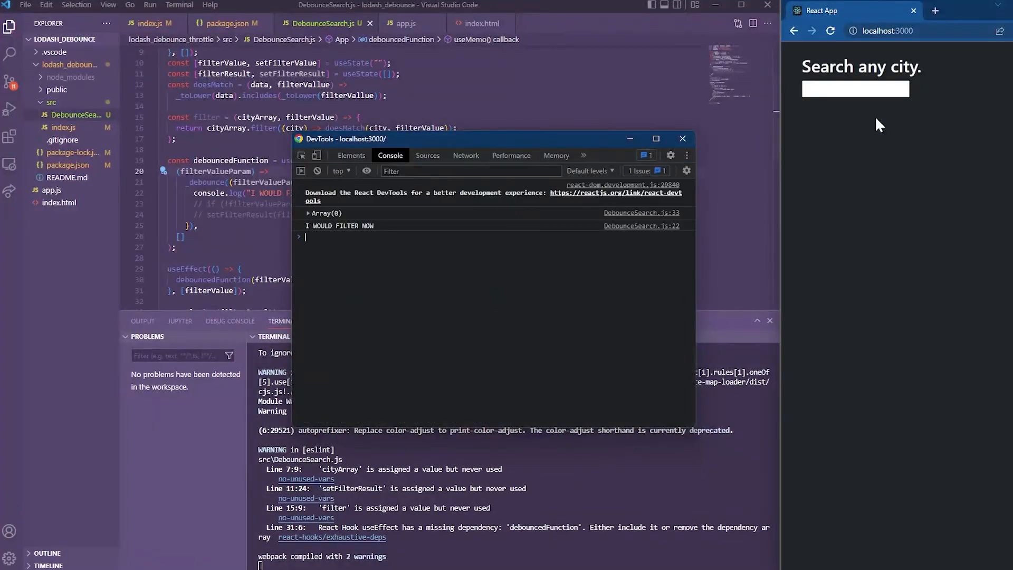
type("assacd")
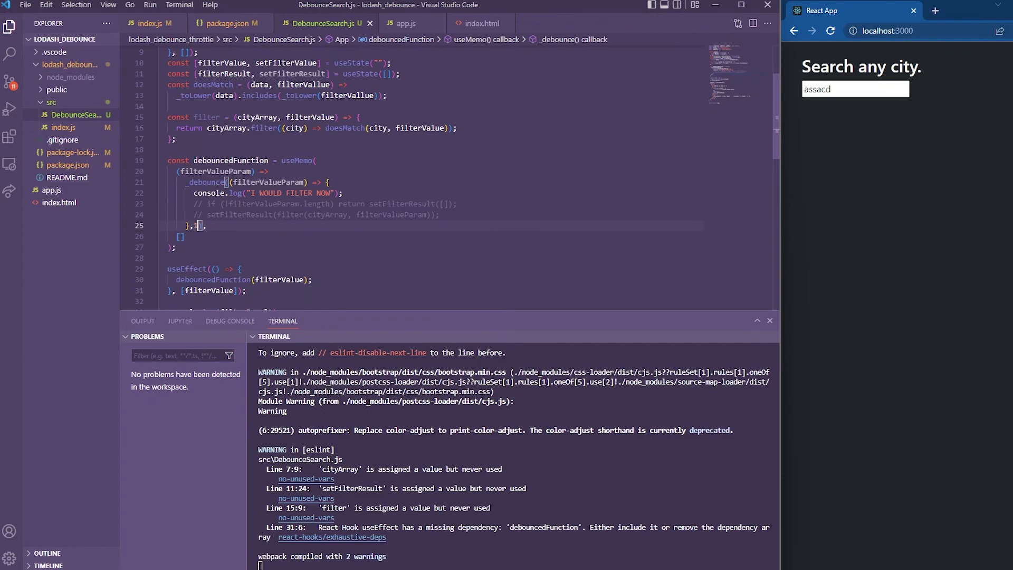
type("000")
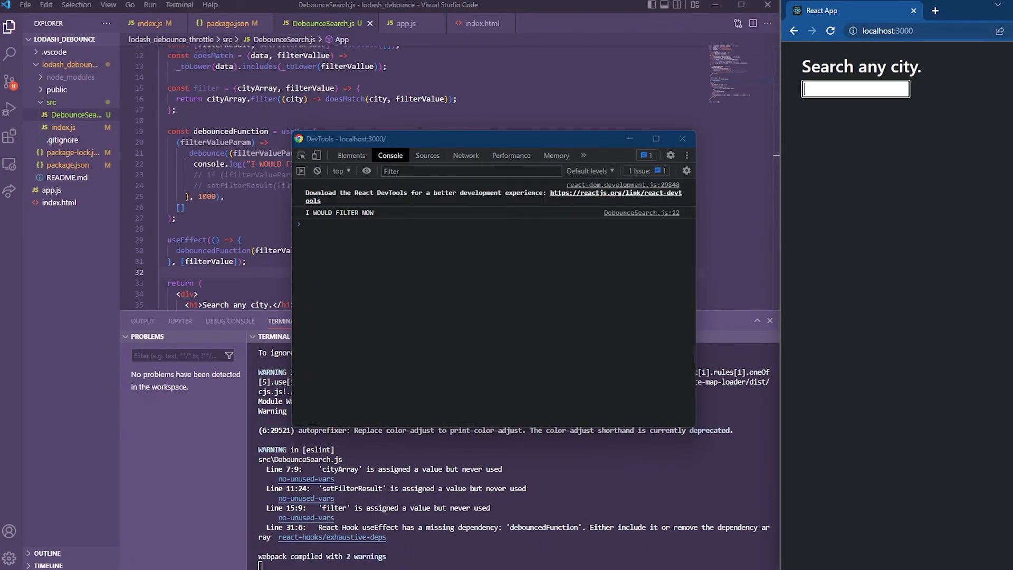
type("asdadd")
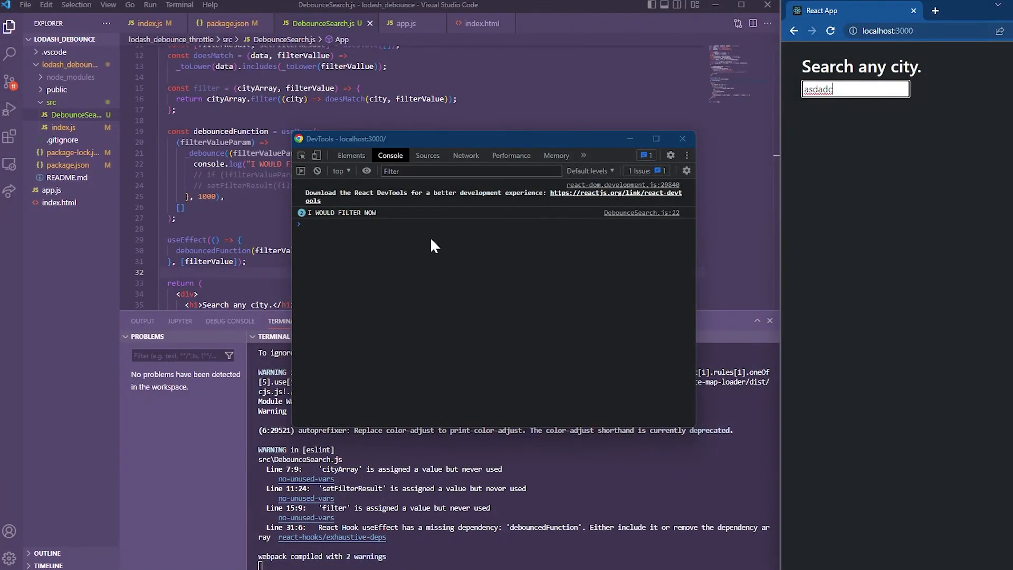
type("casdcadc")
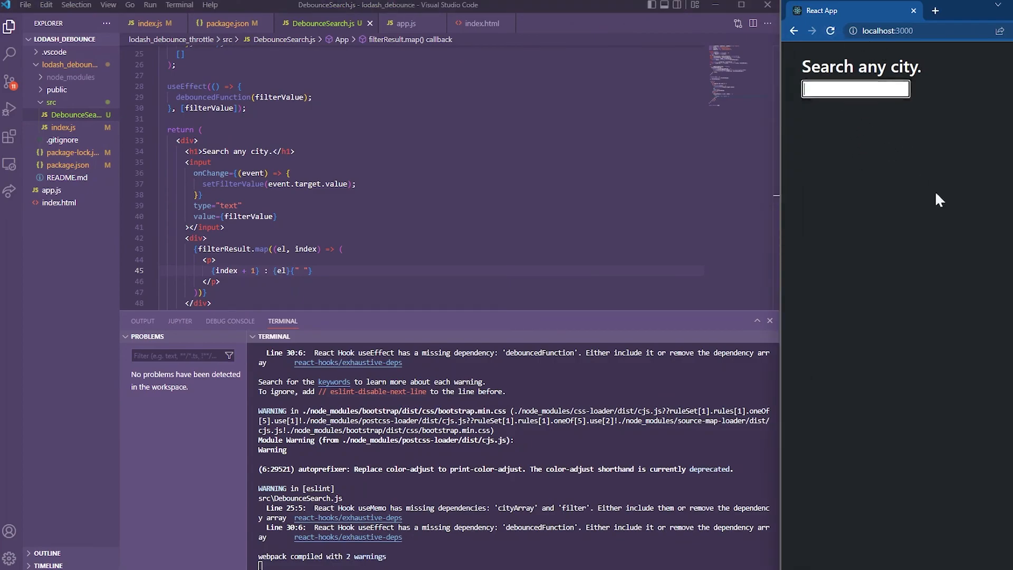
- Search ala and other strings in the browser to see numbered matching cities like Abalak and Acala
type("ala")
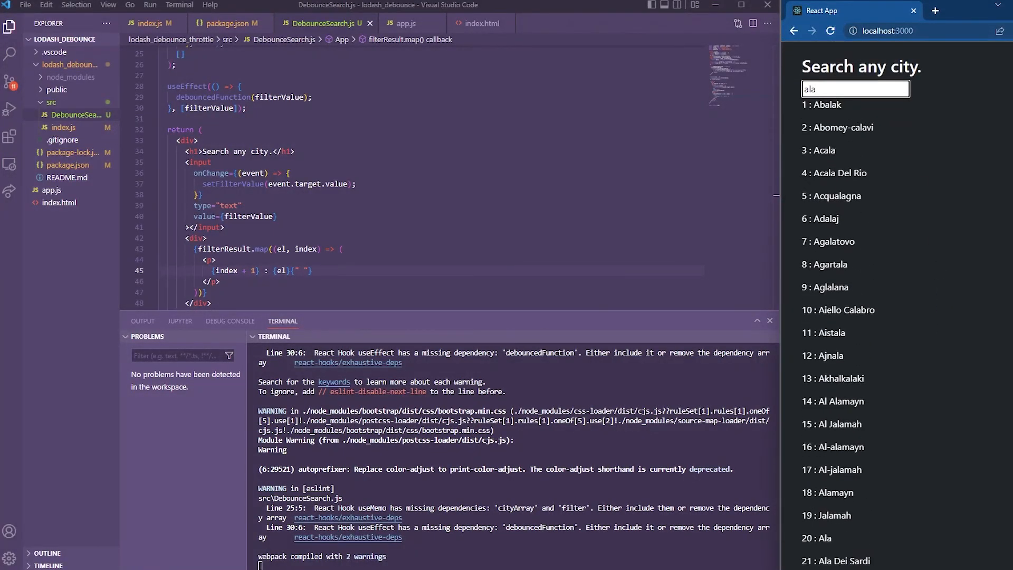
type("ascsdcscsrt")
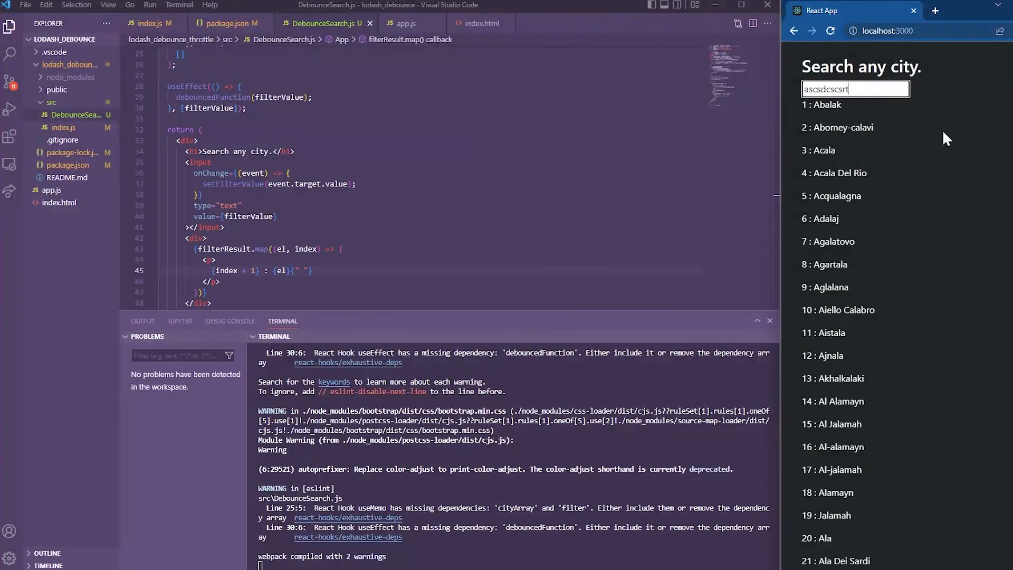
type("tvsdfsdf")
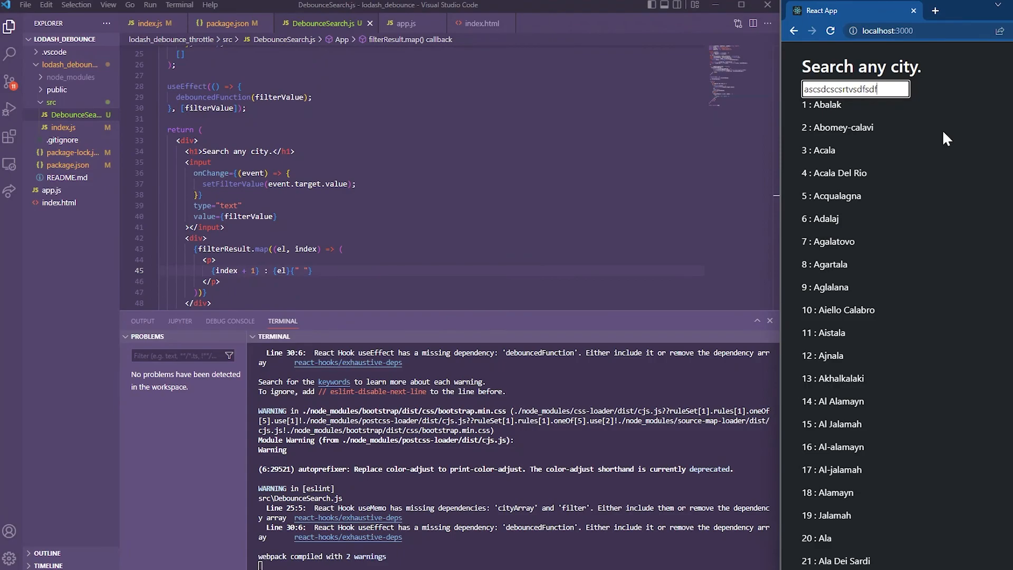
type("as")
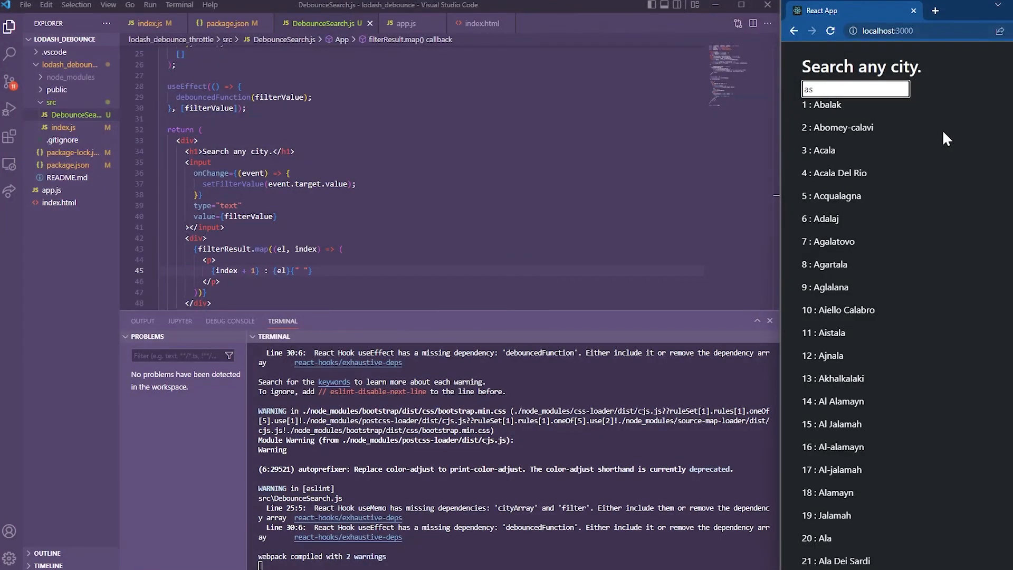